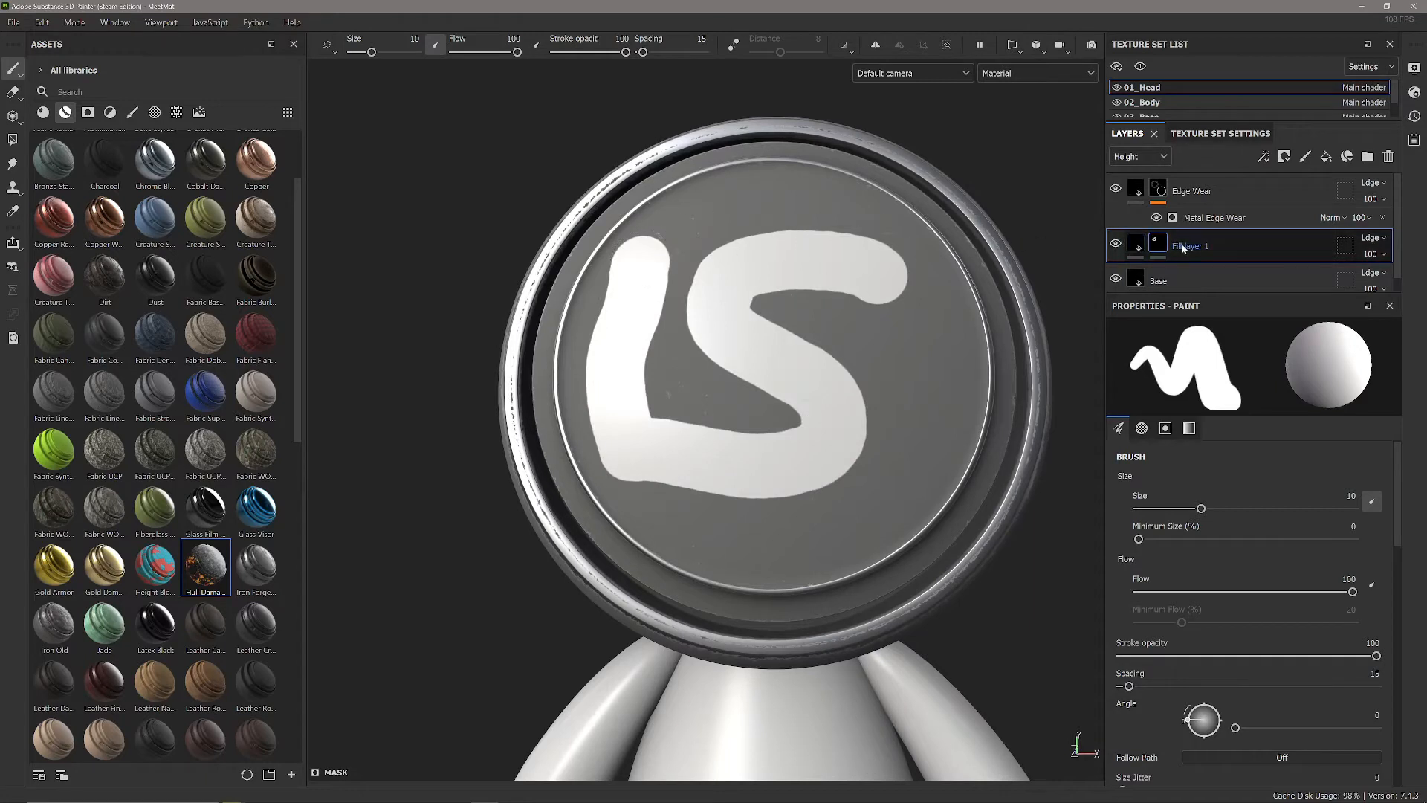
Step: Rename the fill layer 'Height Detial' and disable every channel except height
type("Height Detial")
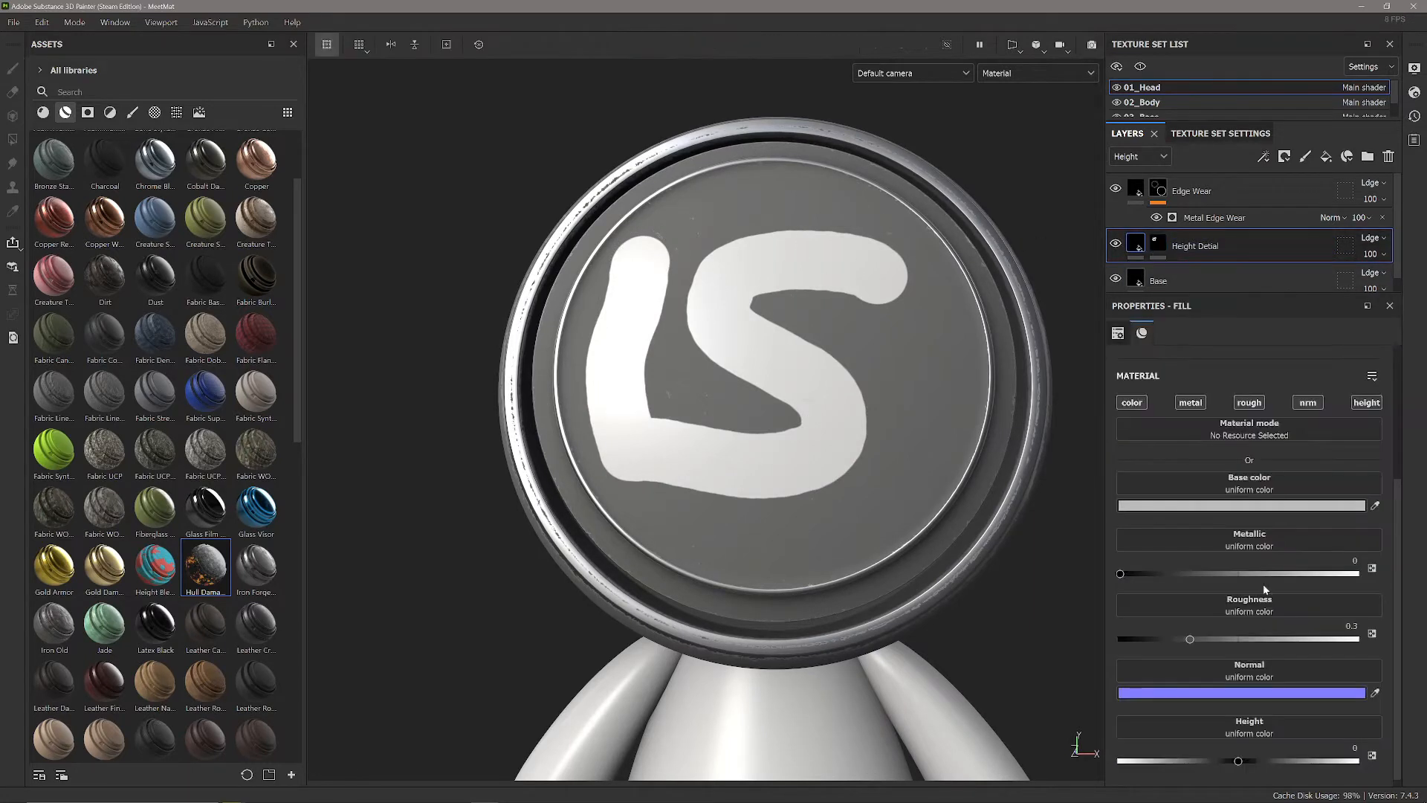
left_click(1307, 402)
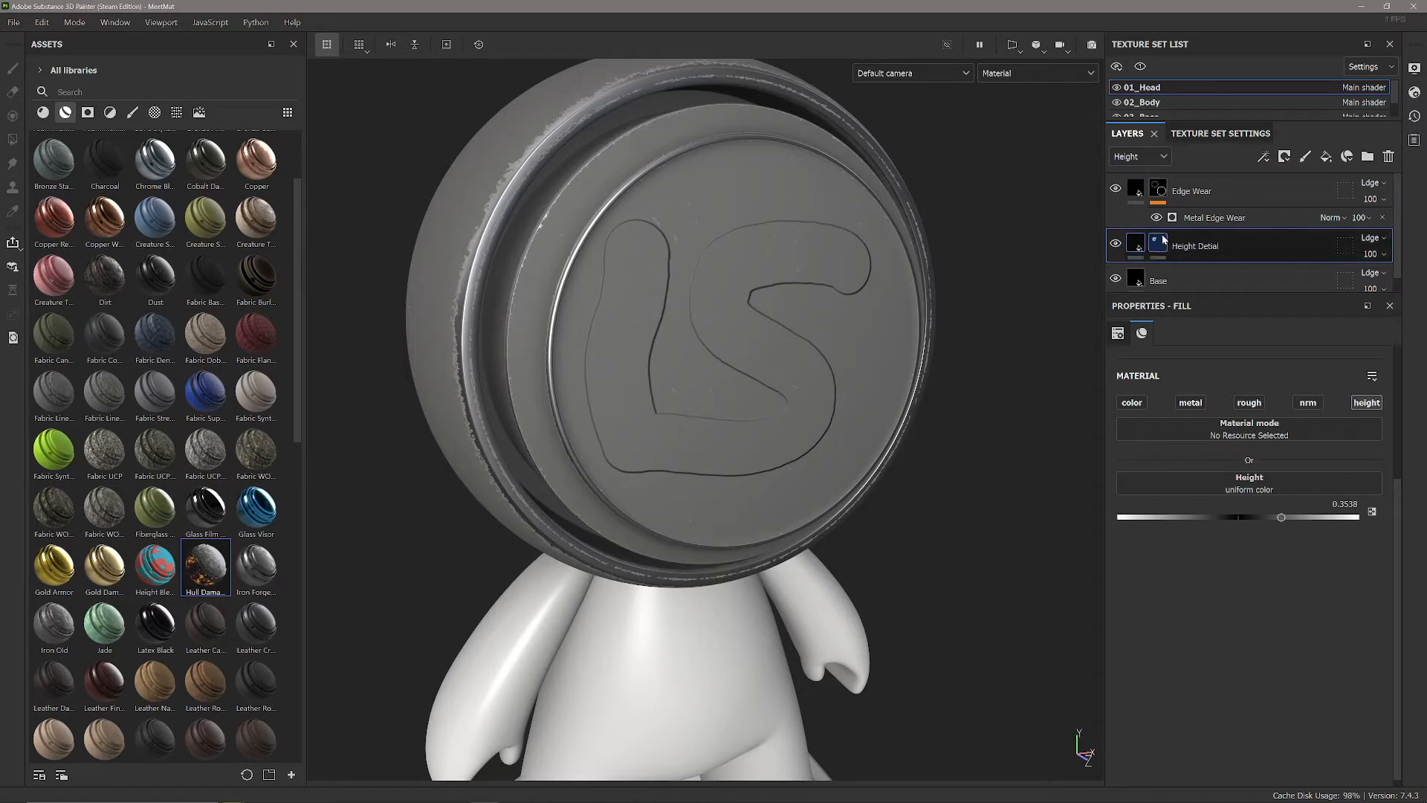
Step: Add an anchor point to Height Detial and set Metal Edge Wear Micro Height to True
right_click(1157, 246)
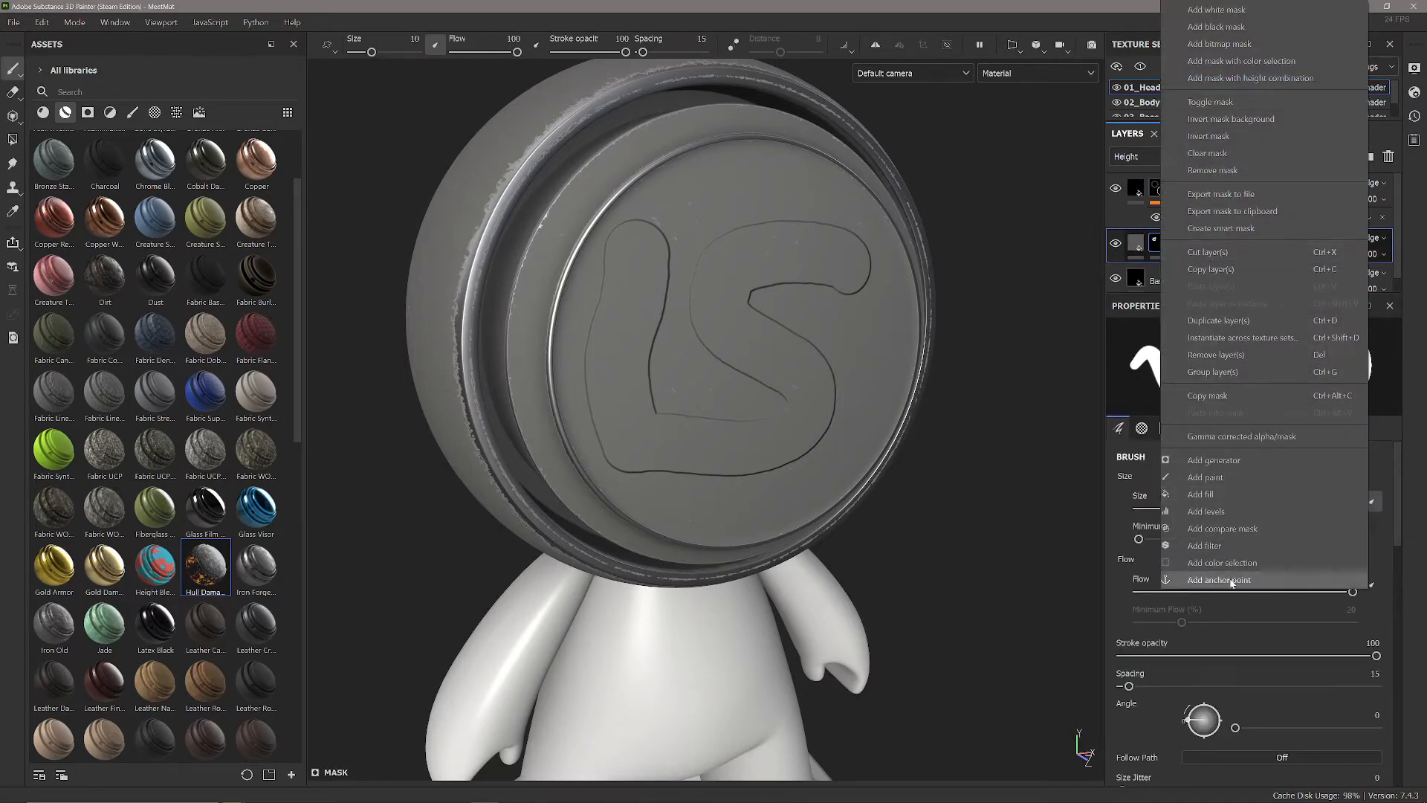
left_click(1218, 579)
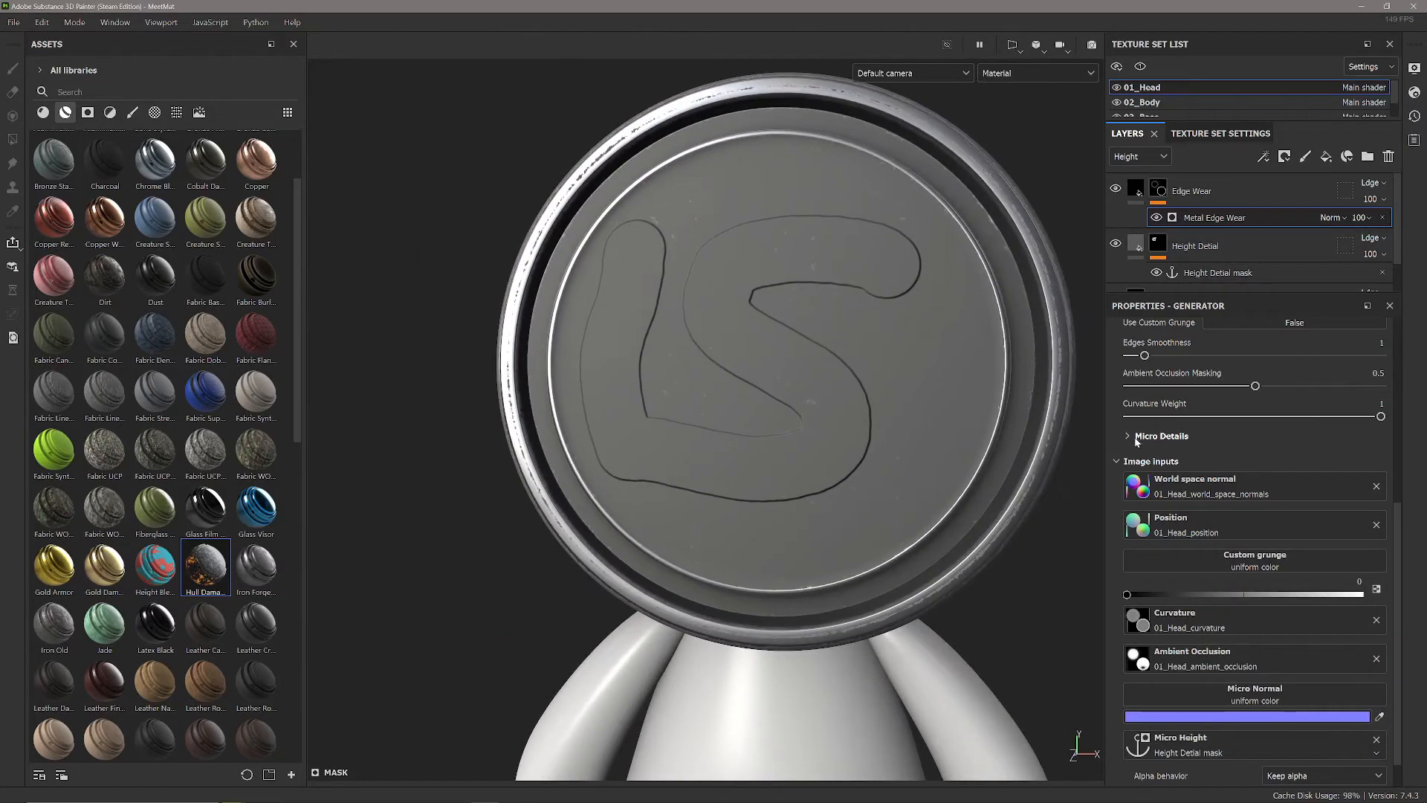
left_click(1161, 436)
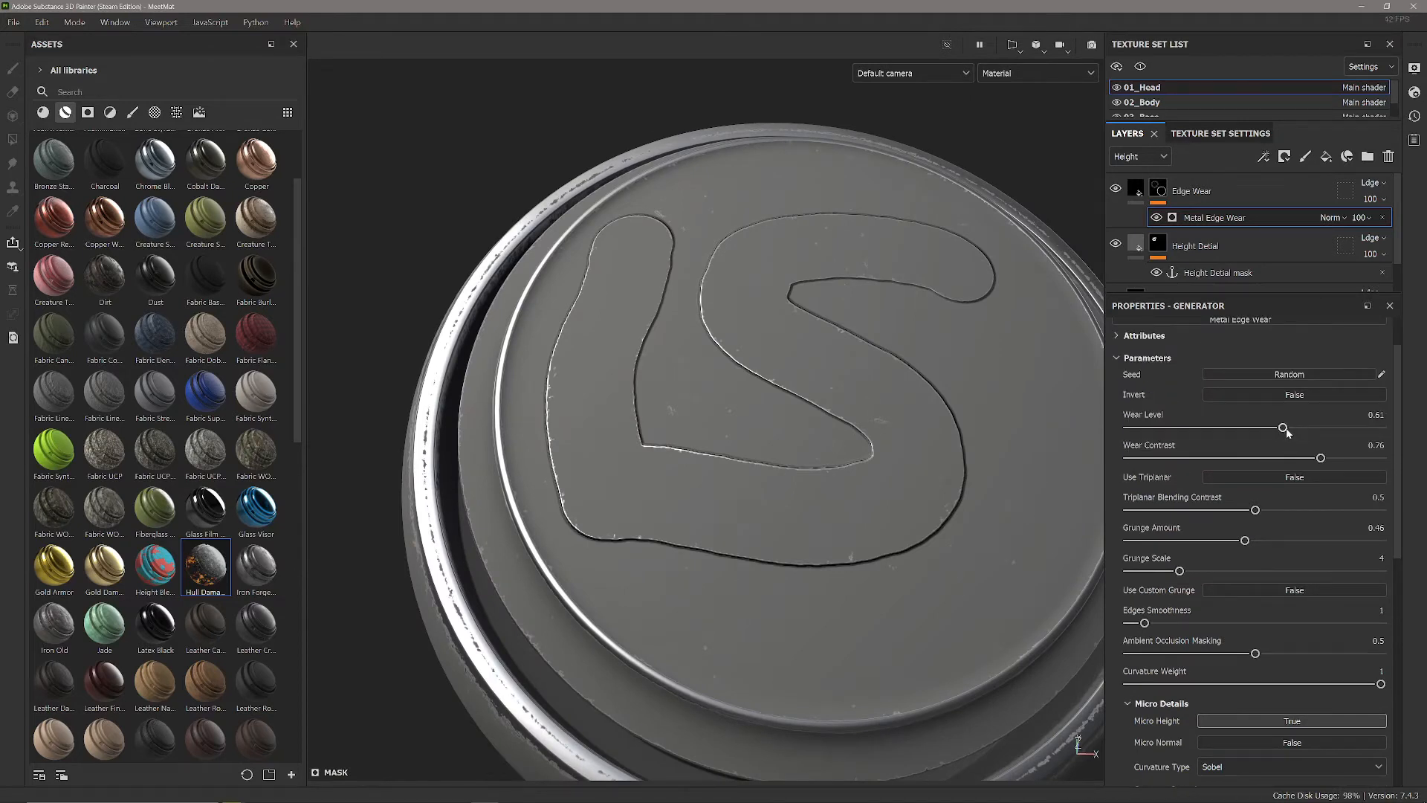
Step: Raise the Metal Edge Wear generator's Wear Level to 0.73
left_click_drag(1284, 428, 1311, 429)
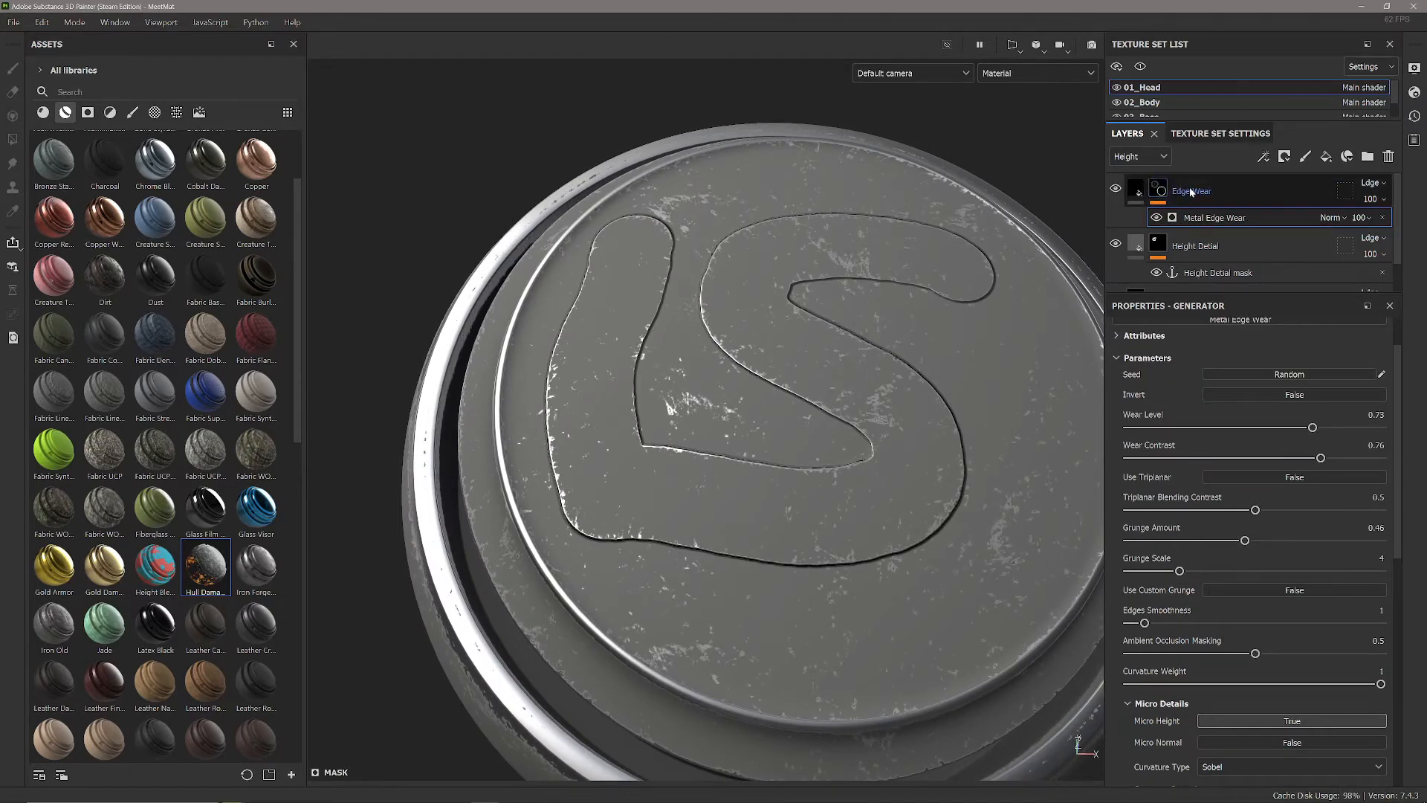
left_click_drag(1321, 458, 1240, 458)
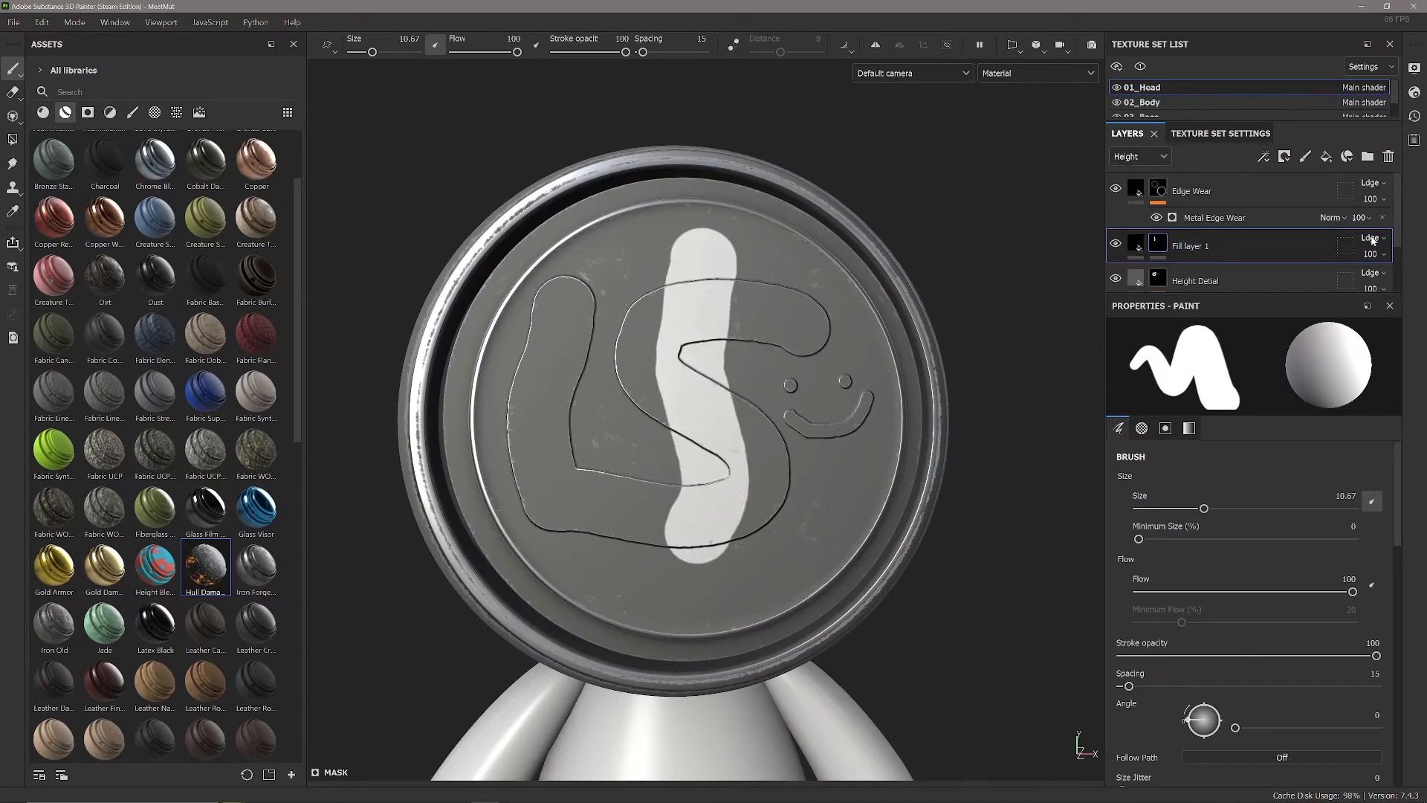
Step: Set the stroke fill layer's blend mode to Normal
left_click(1371, 238)
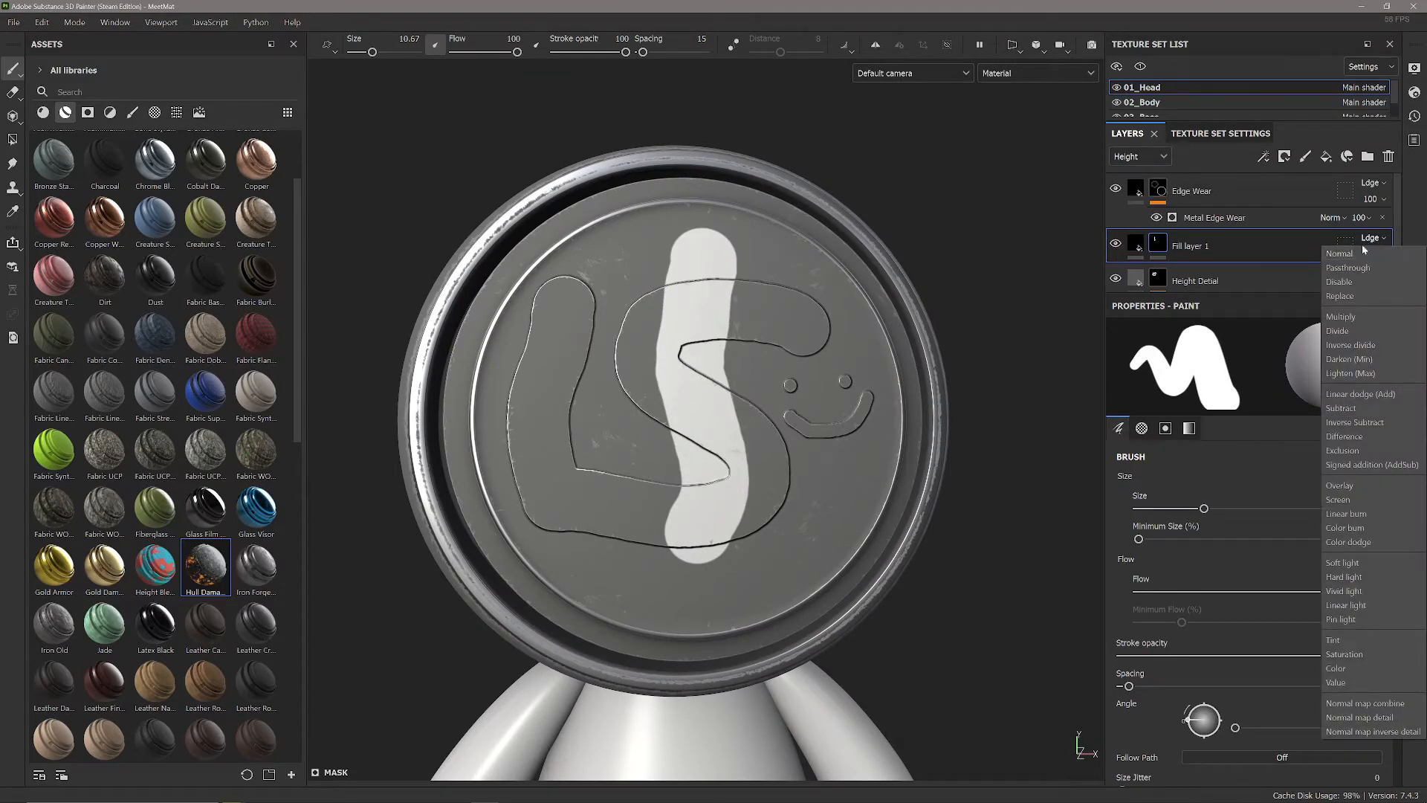
left_click(1339, 253)
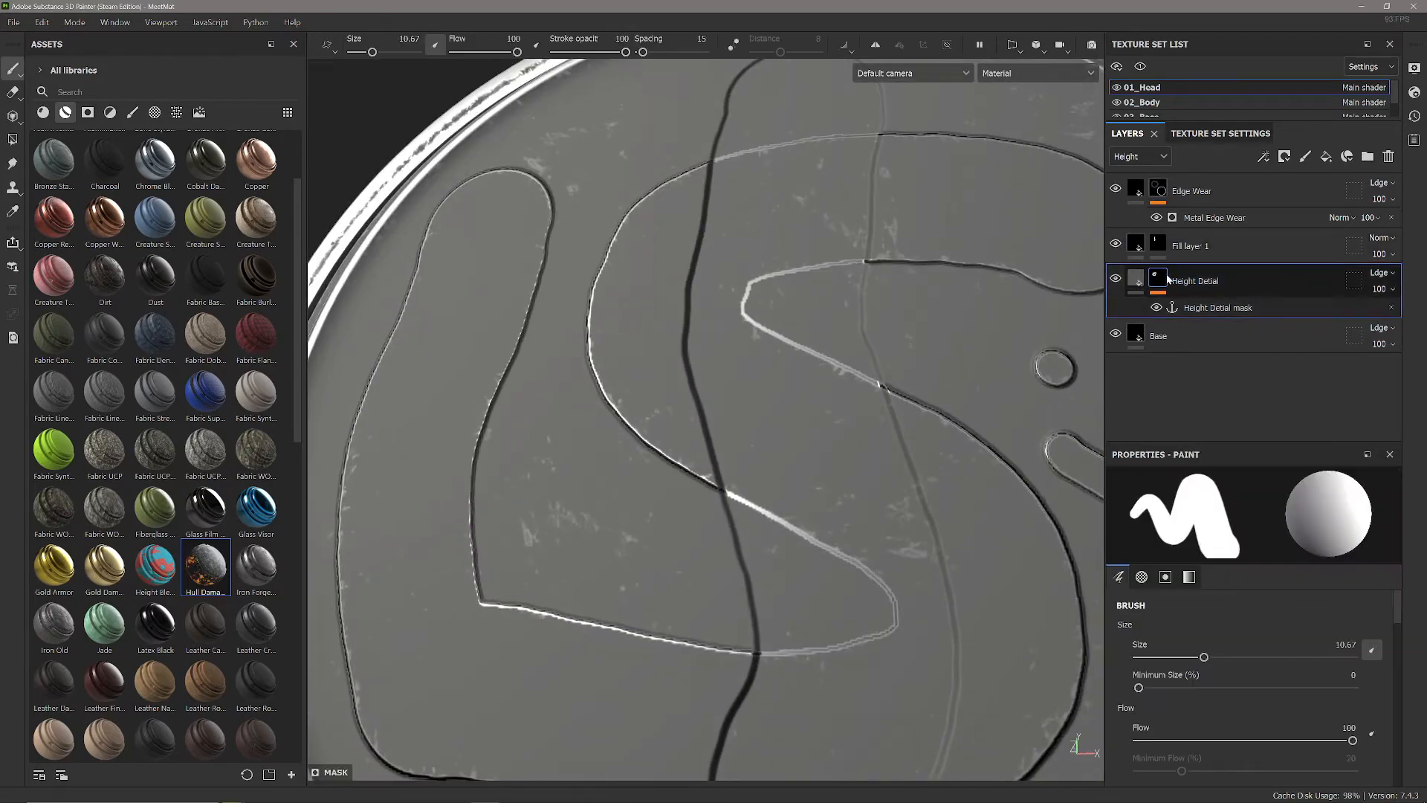
Step: Rename Fill layer 1 to 'Height Detial 2', then check the Height Detial anchor and edge wear
double_click(1196, 281)
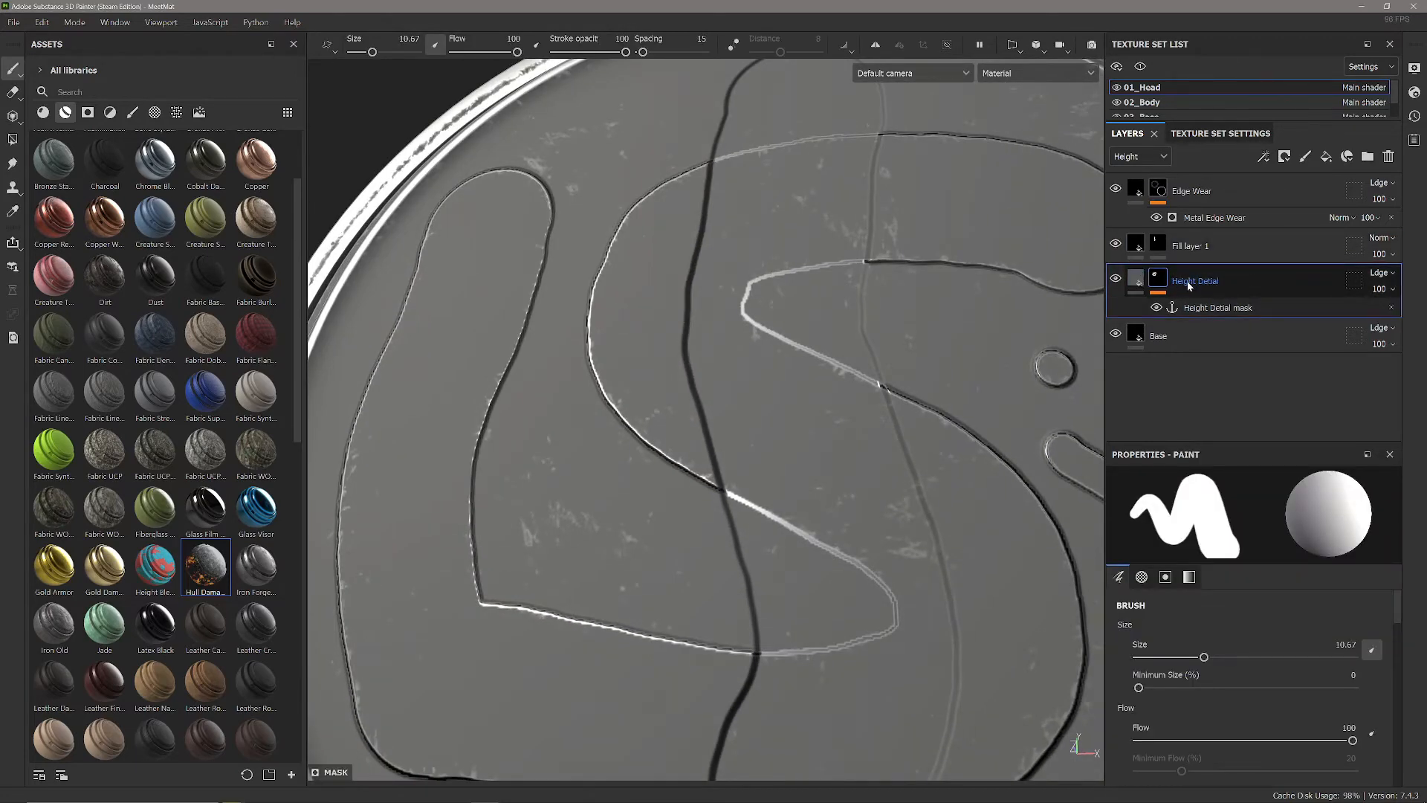
double_click(1191, 246)
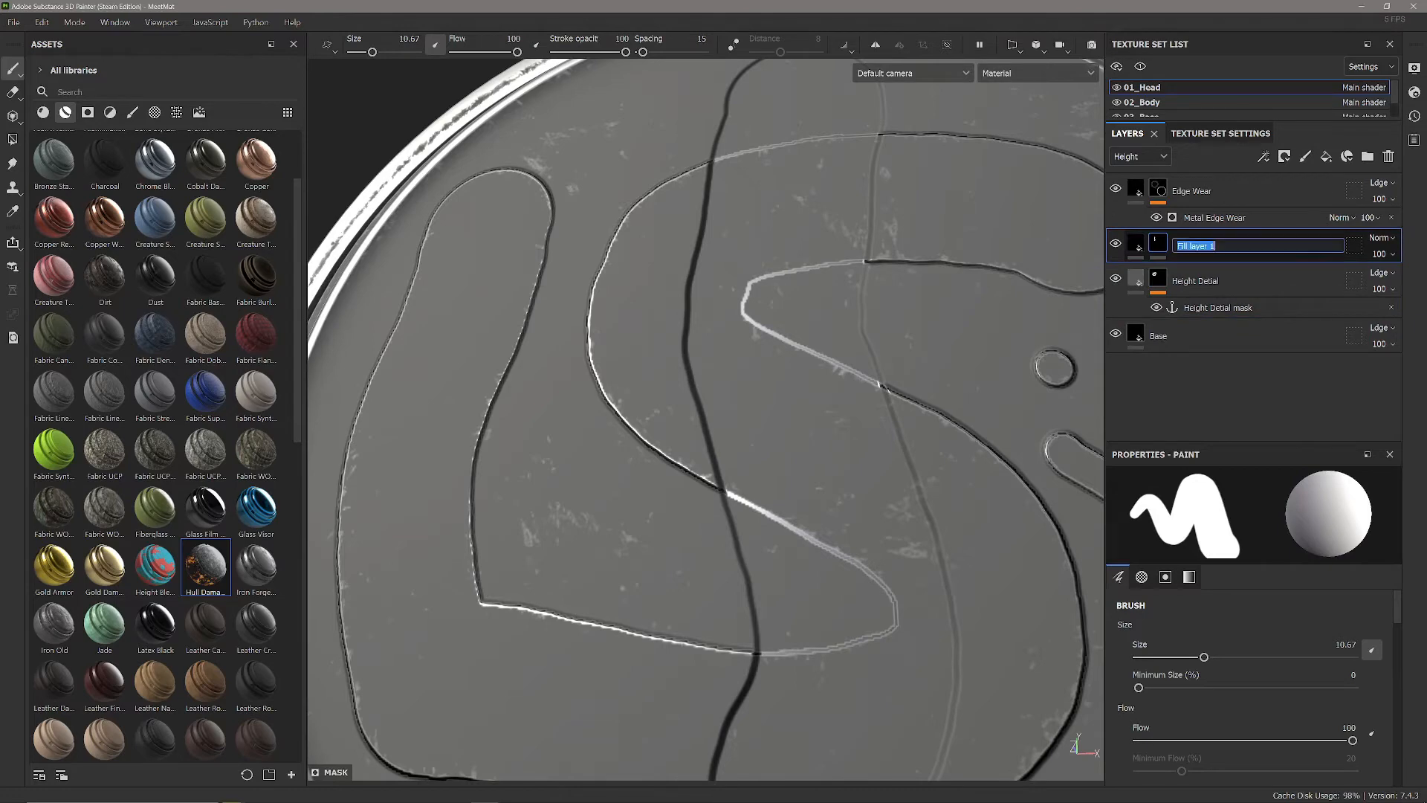
type("Height Detial 2")
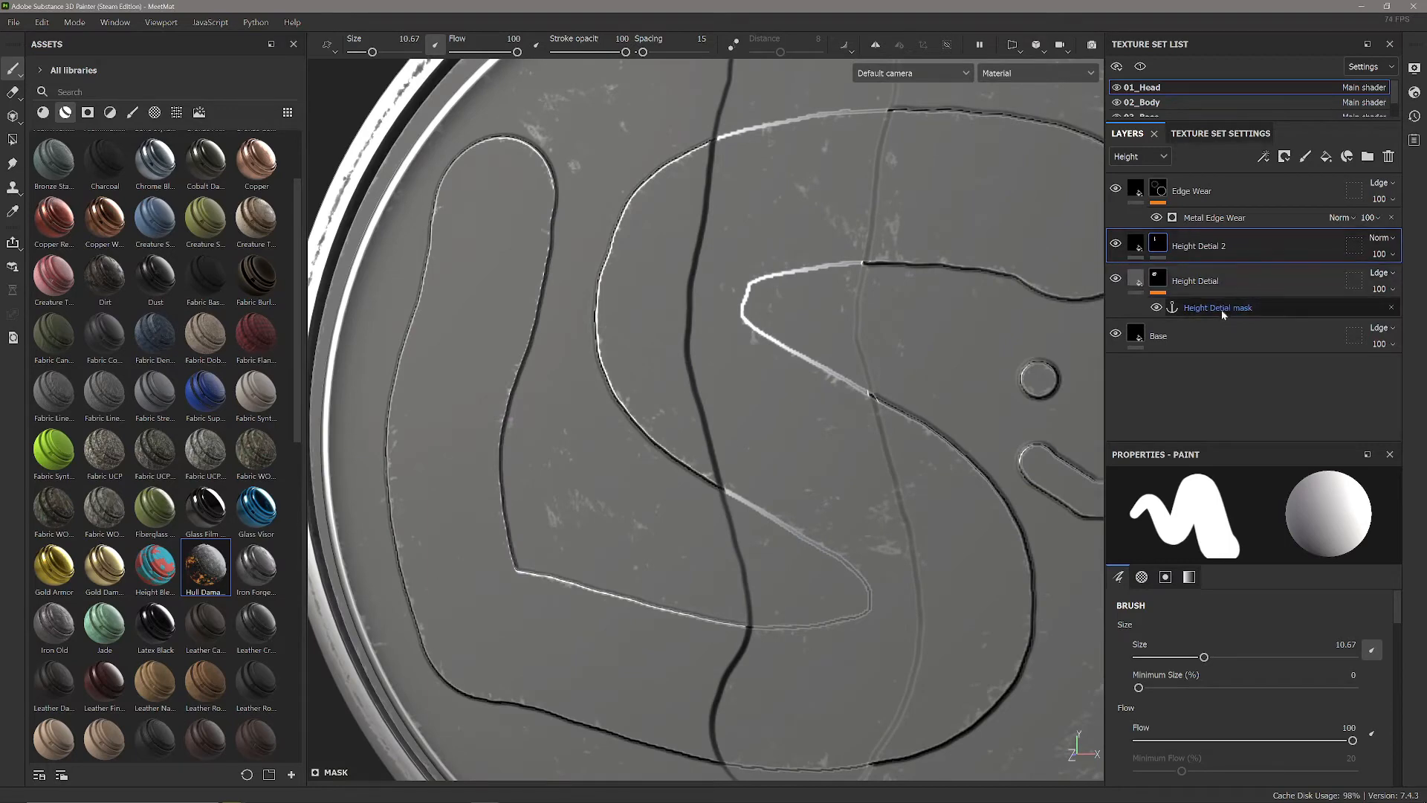
left_click(1199, 246)
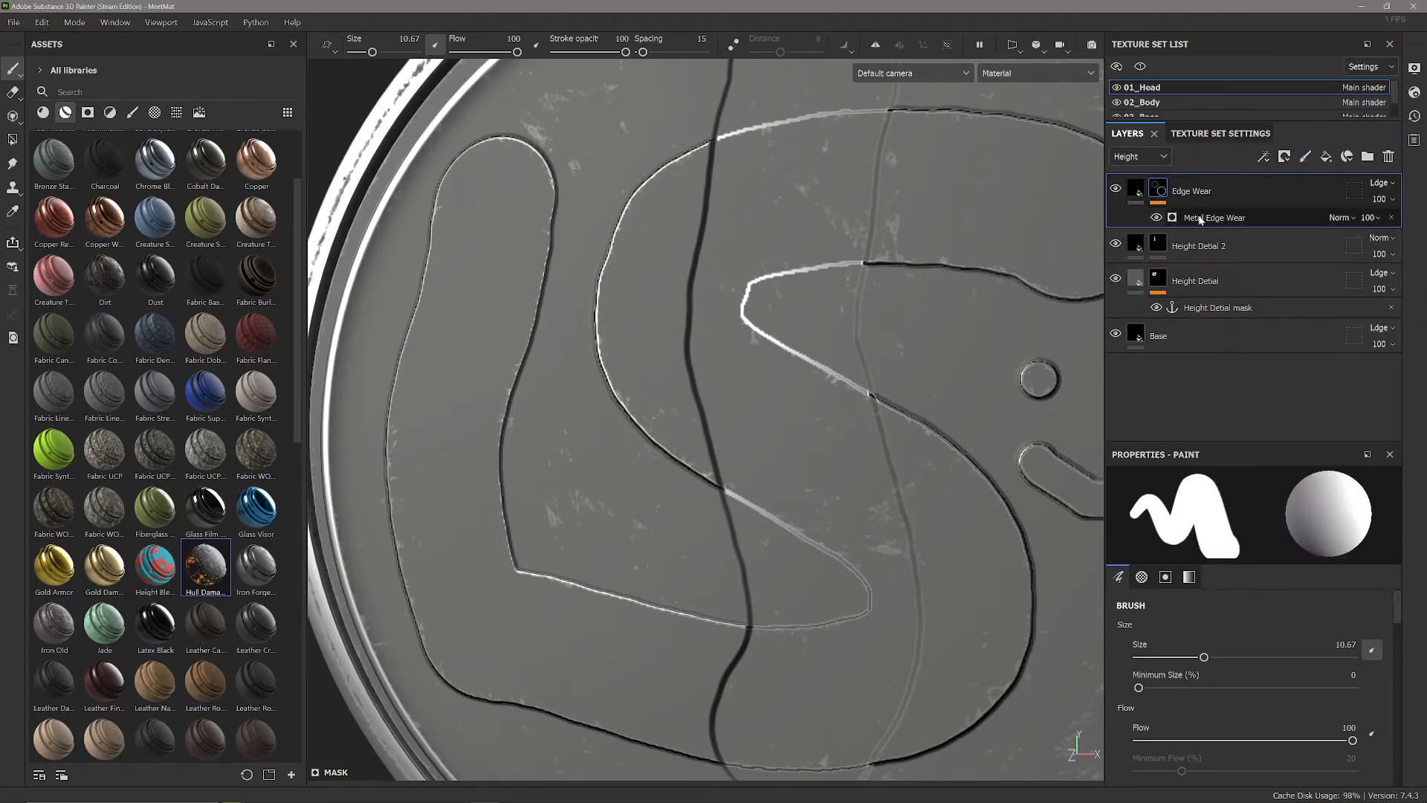
left_click(1172, 217)
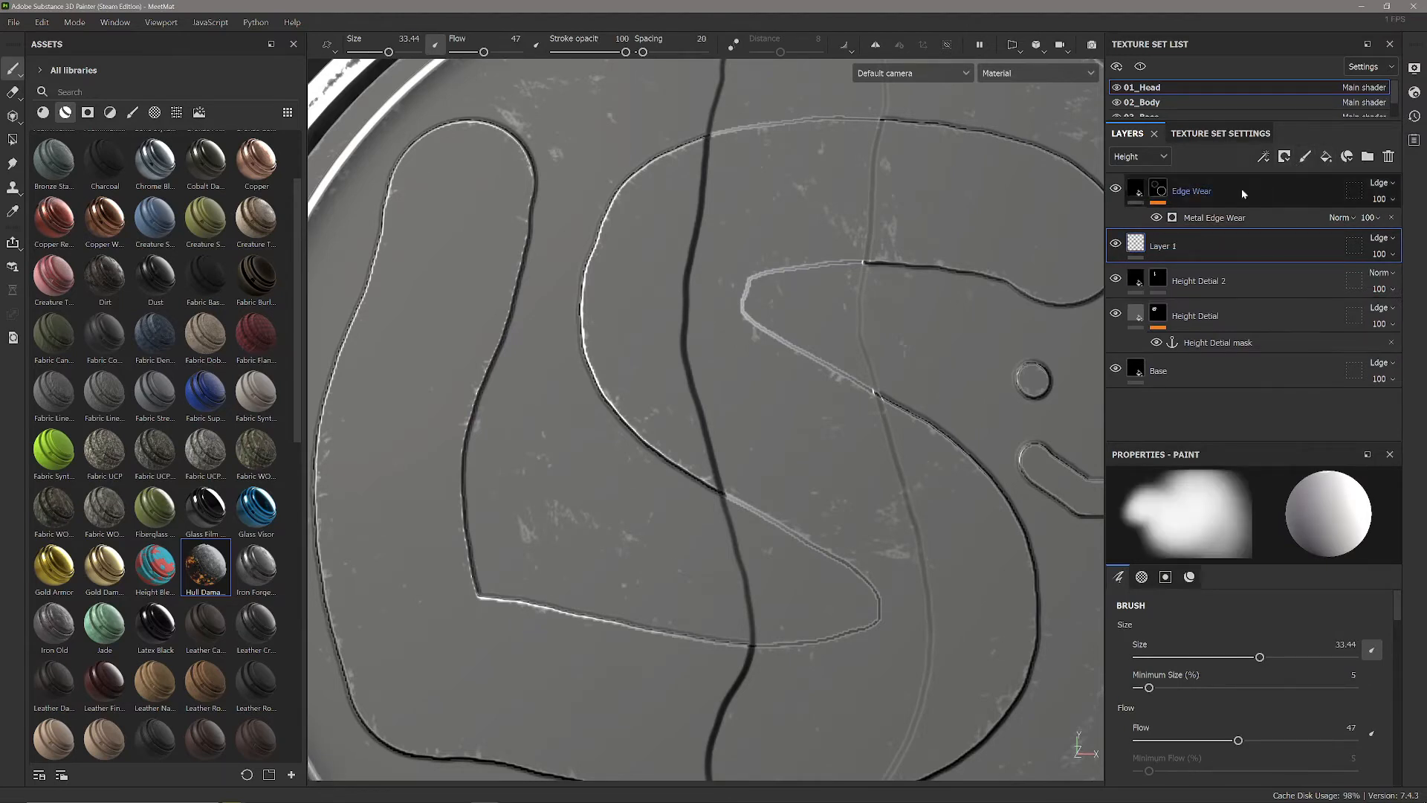
Step: Set the new paint layer to Passthrough blending and give it an anchor point
left_click(1192, 246)
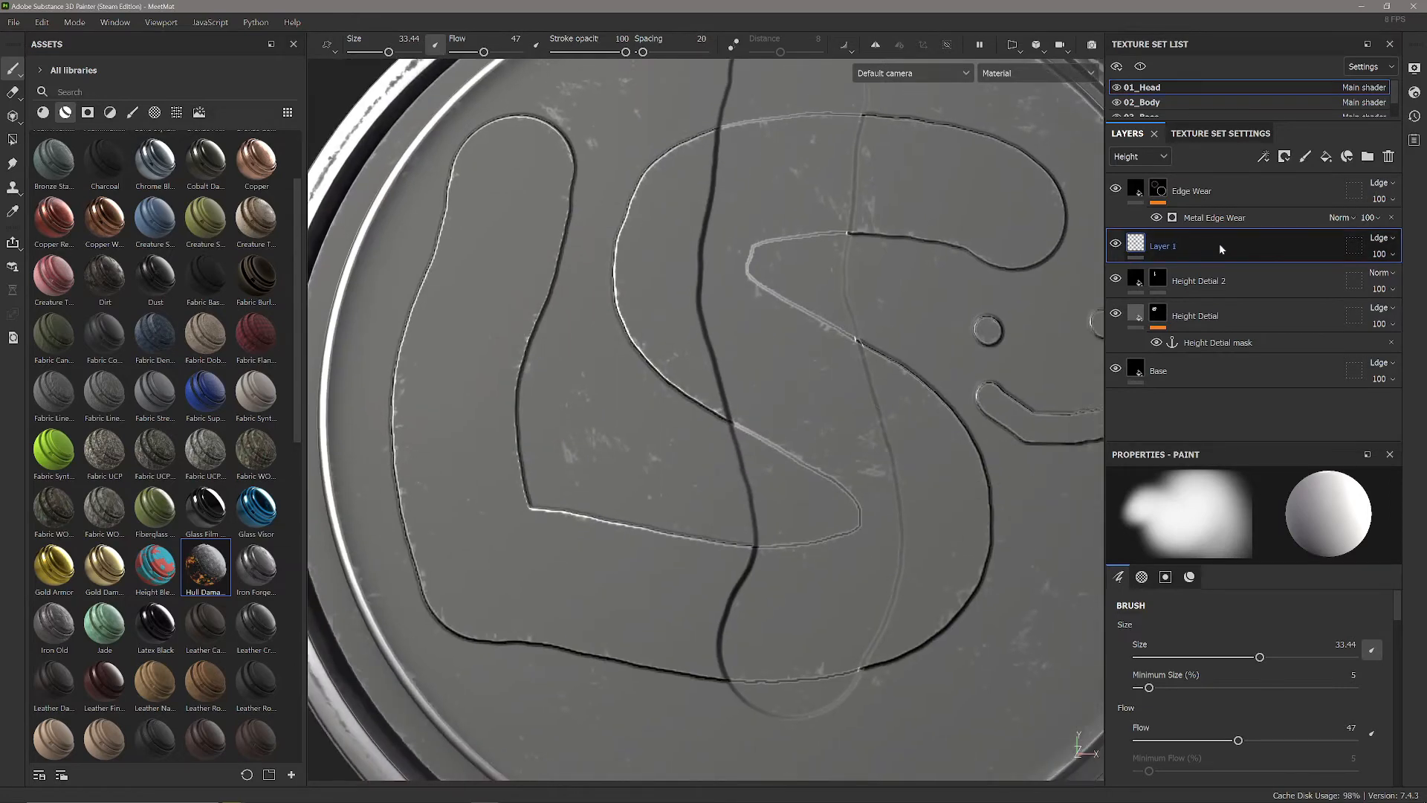
mouse_move(1304, 156)
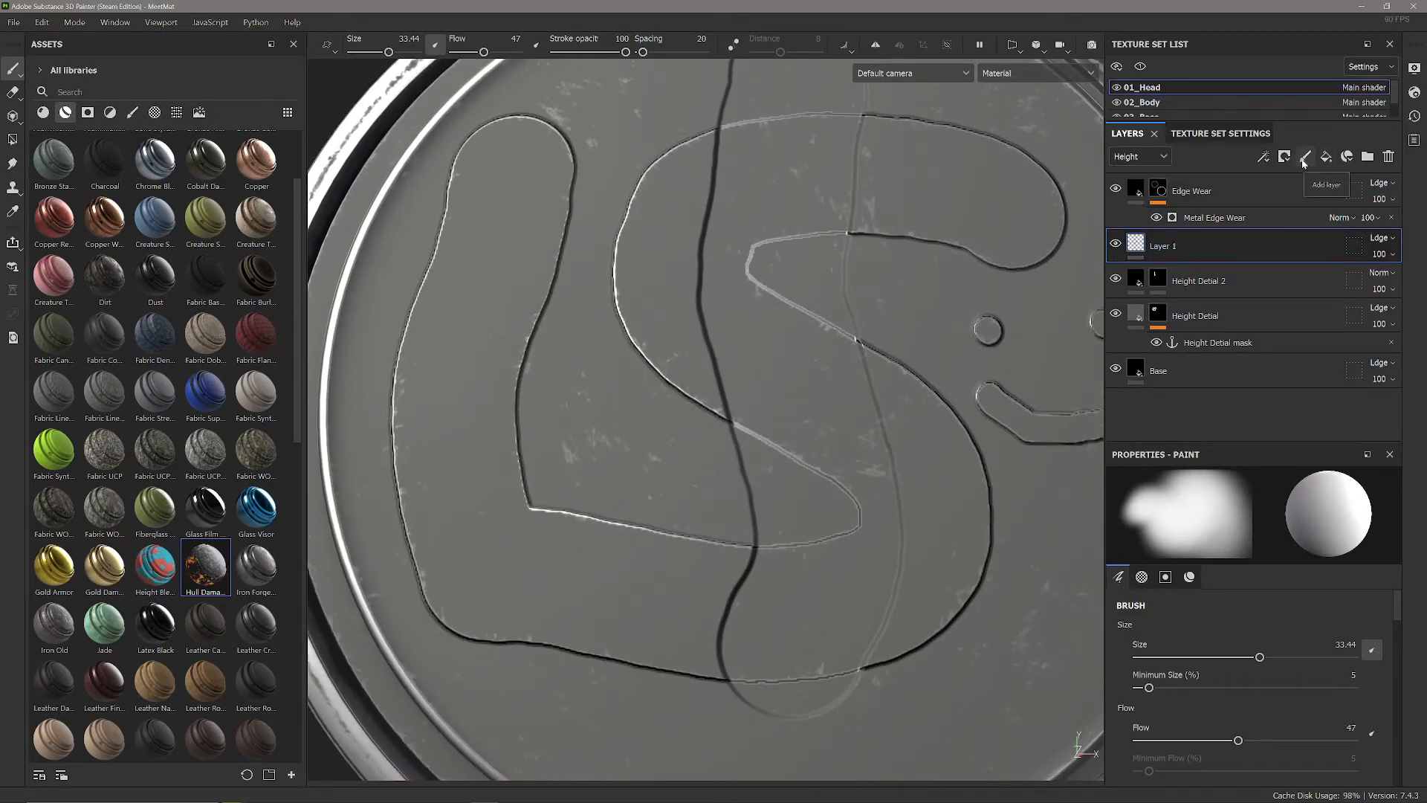
left_click(1382, 238)
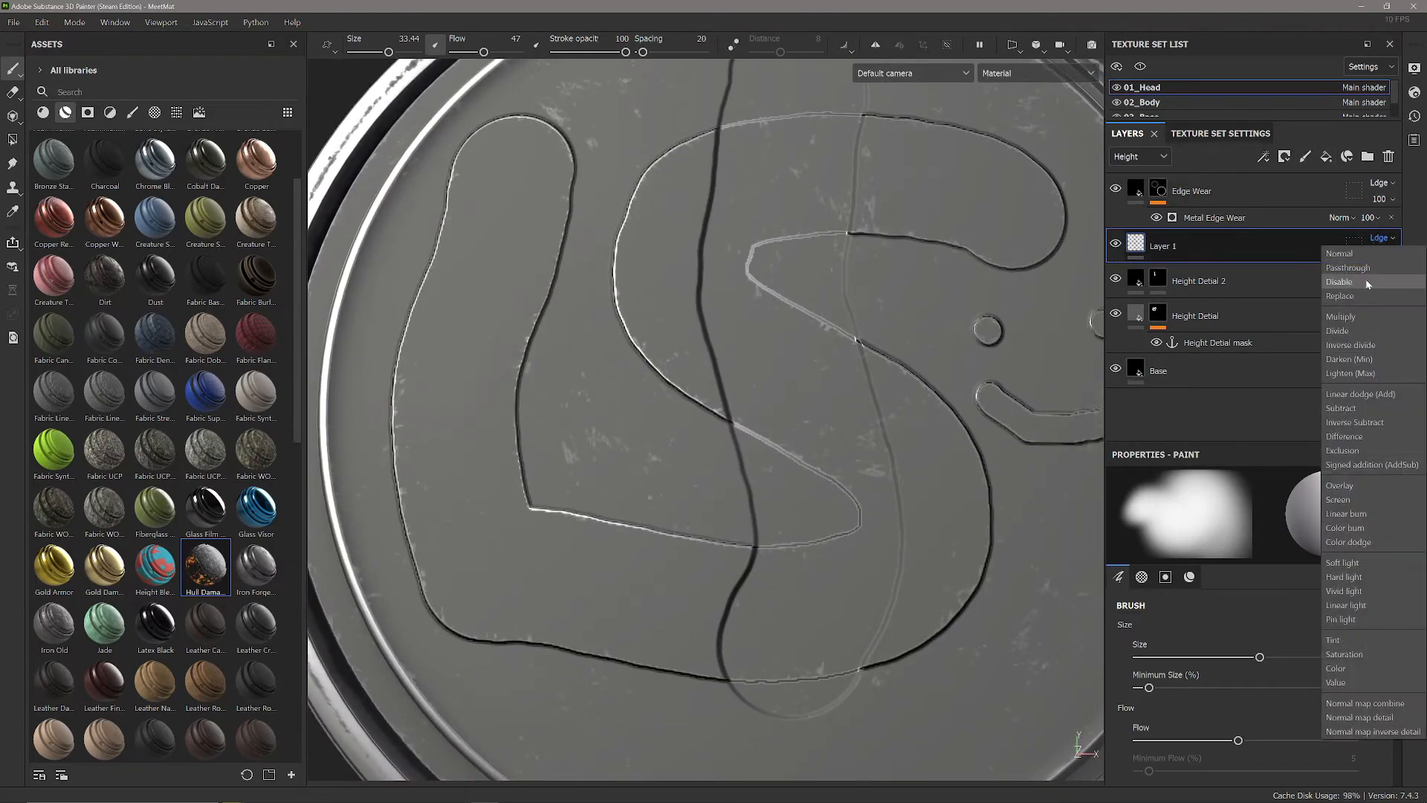
left_click(1348, 268)
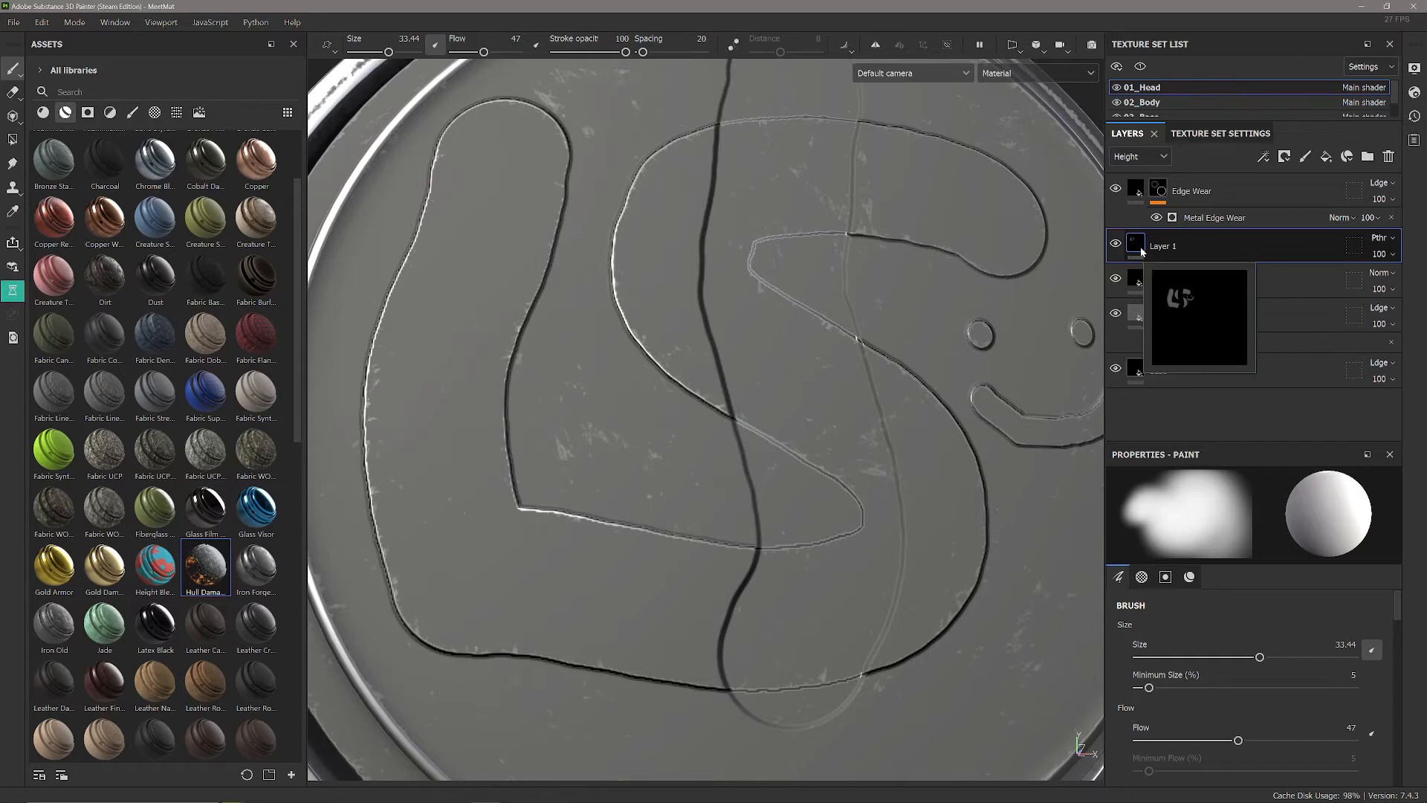
right_click(1163, 246)
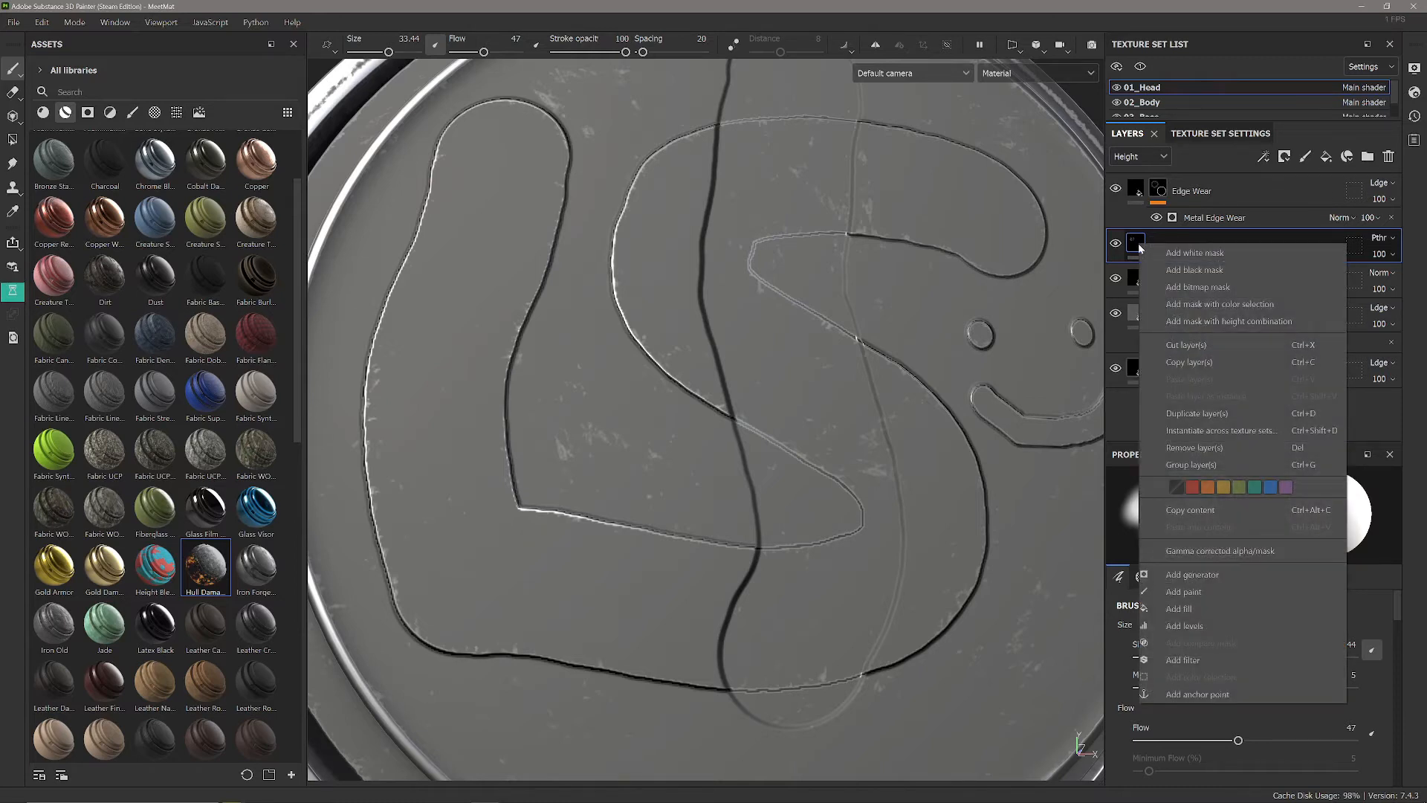
left_click(1196, 693)
type("Passthrough Height Collect")
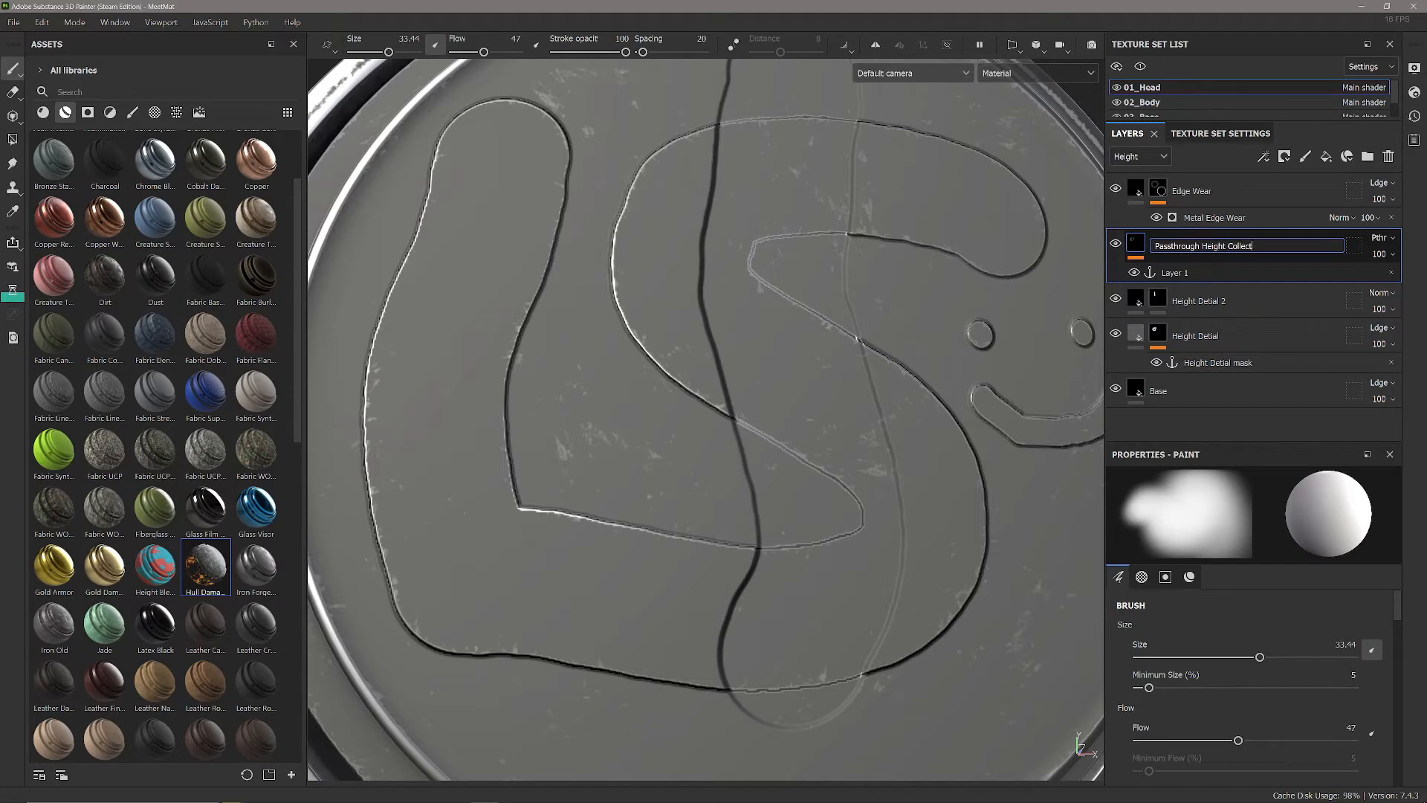
Step: Rename the passthrough layer to 'Passthrough Height Collector'
double_click(1220, 246)
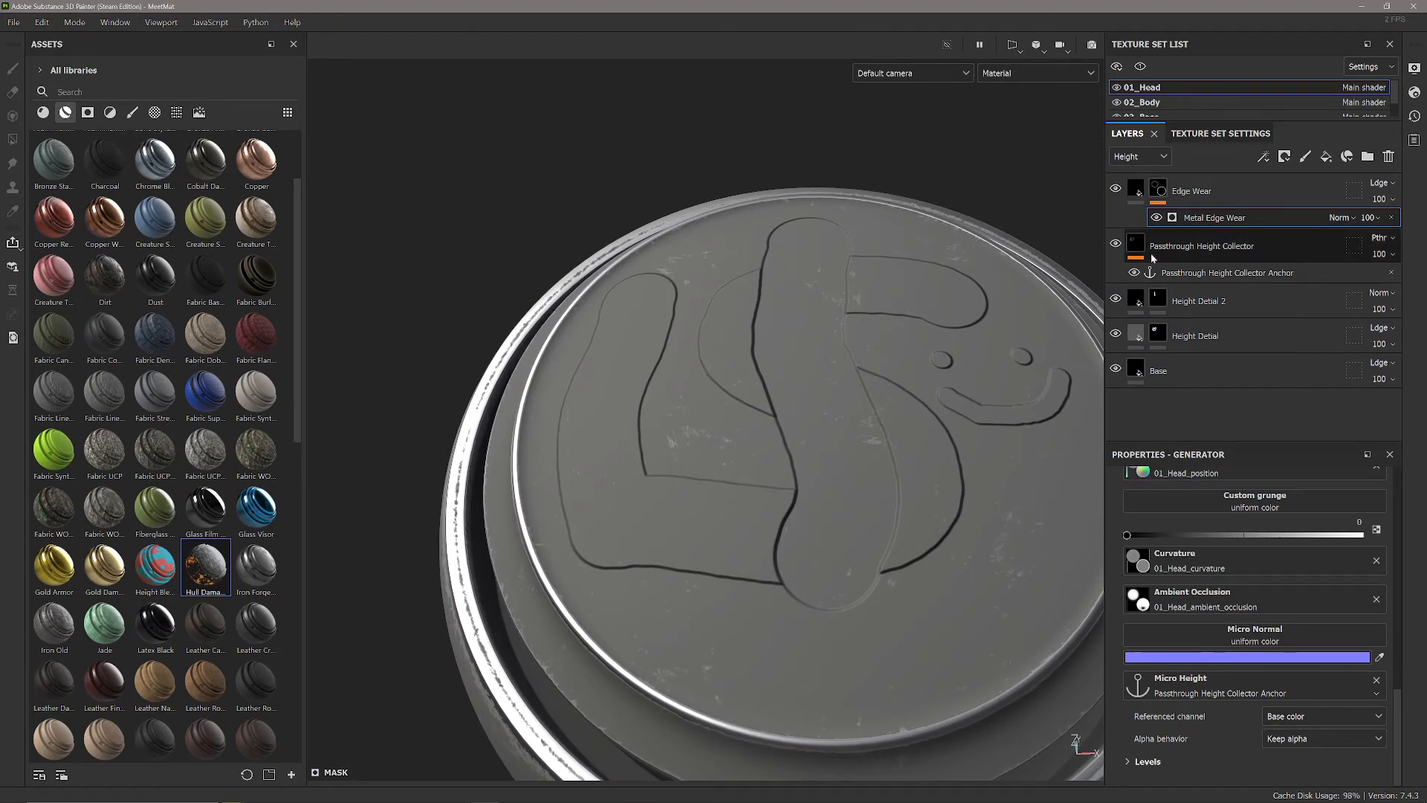
Step: Select the collector layer and toggle the brush material's colour channel to white
left_click(1159, 298)
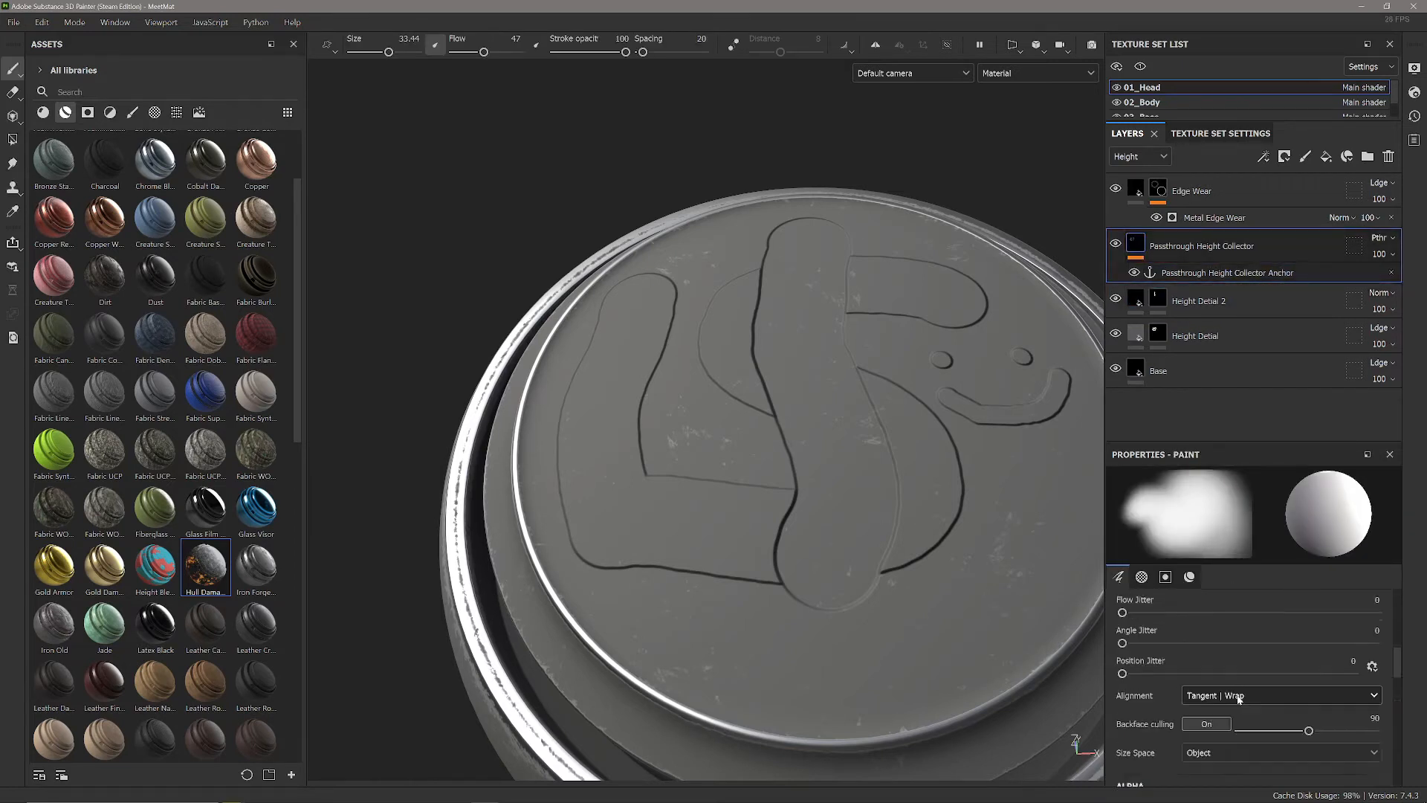
left_click(1165, 577)
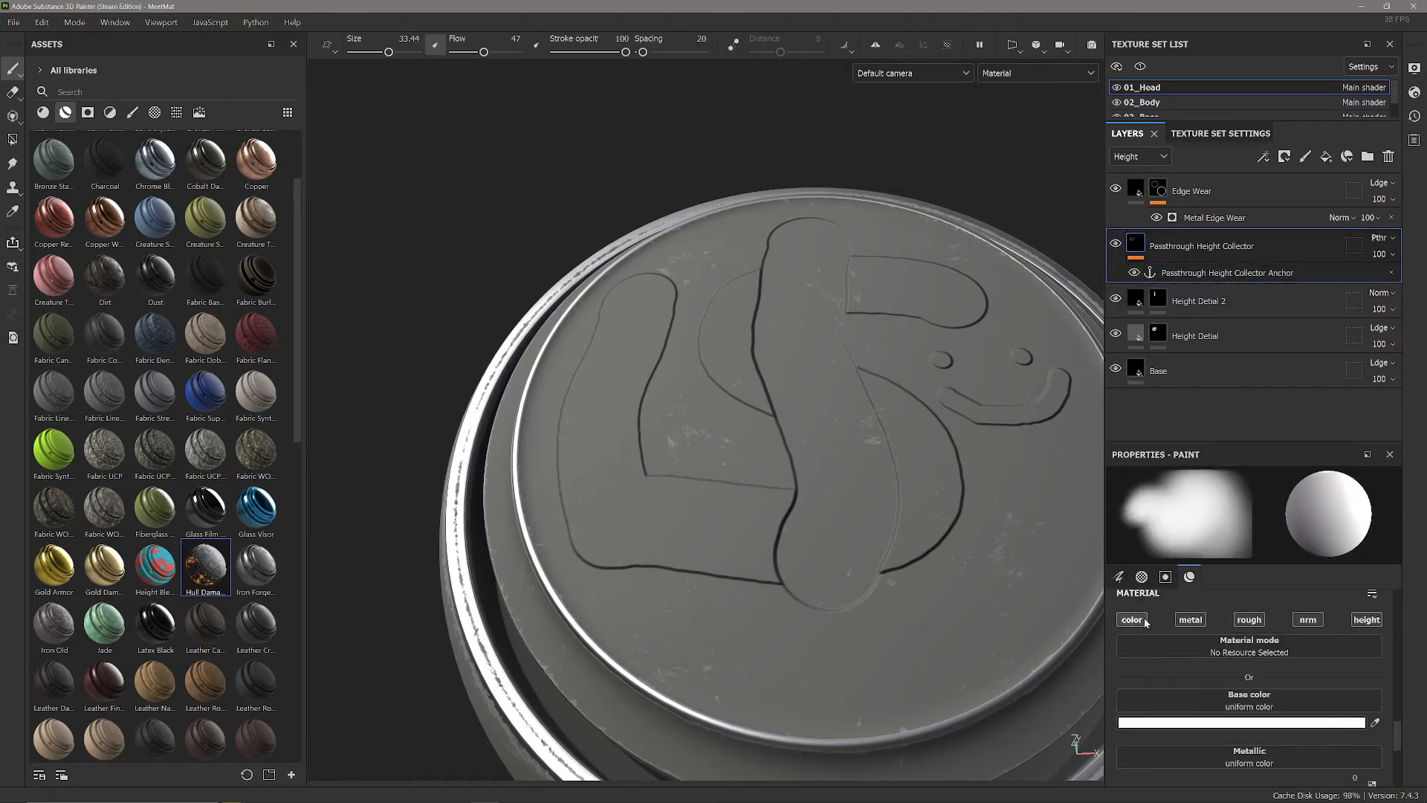
left_click(1215, 217)
type("Font")
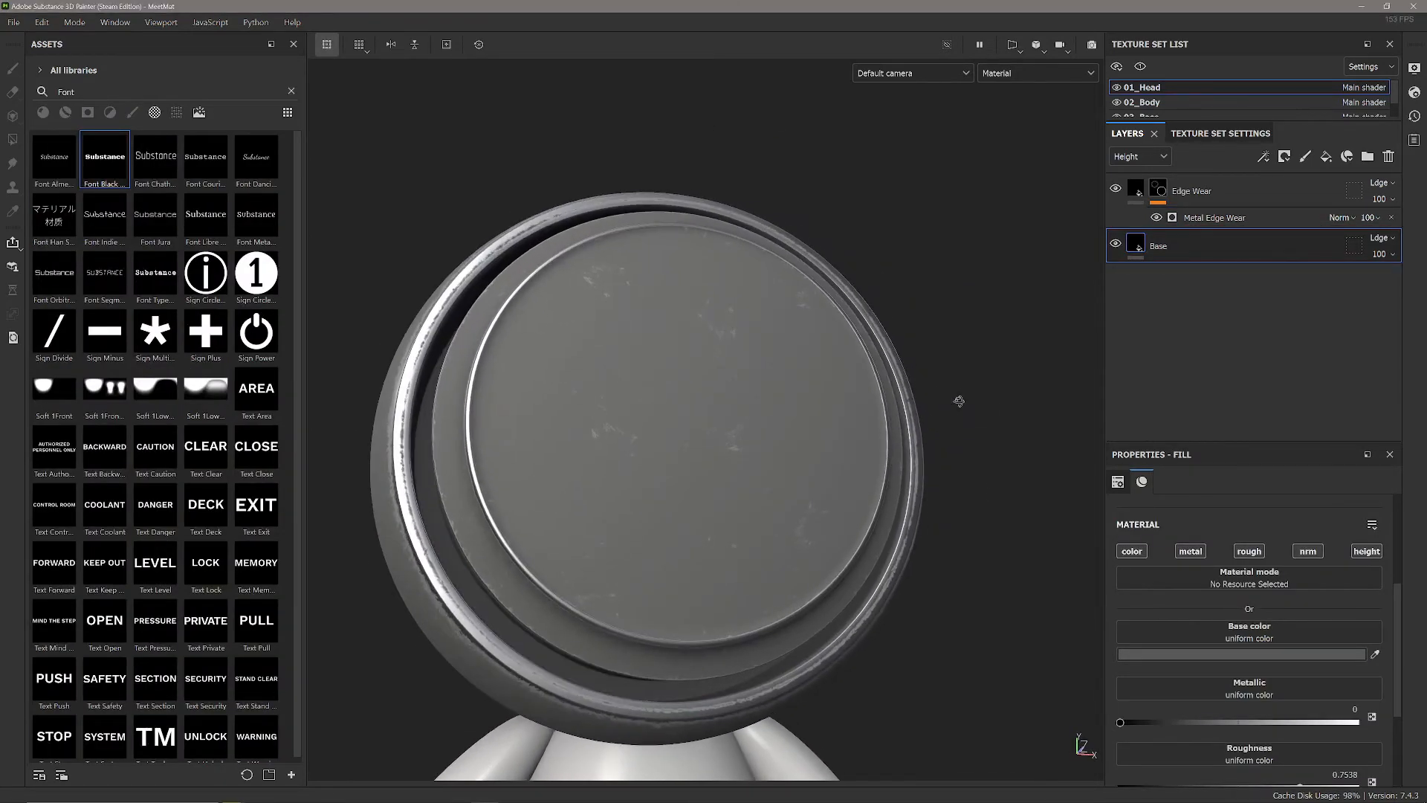
Step: Add a height-only fill layer for the text and push its height negative to engrave letters
left_click(1325, 156)
type("Subscribe if this helped!")
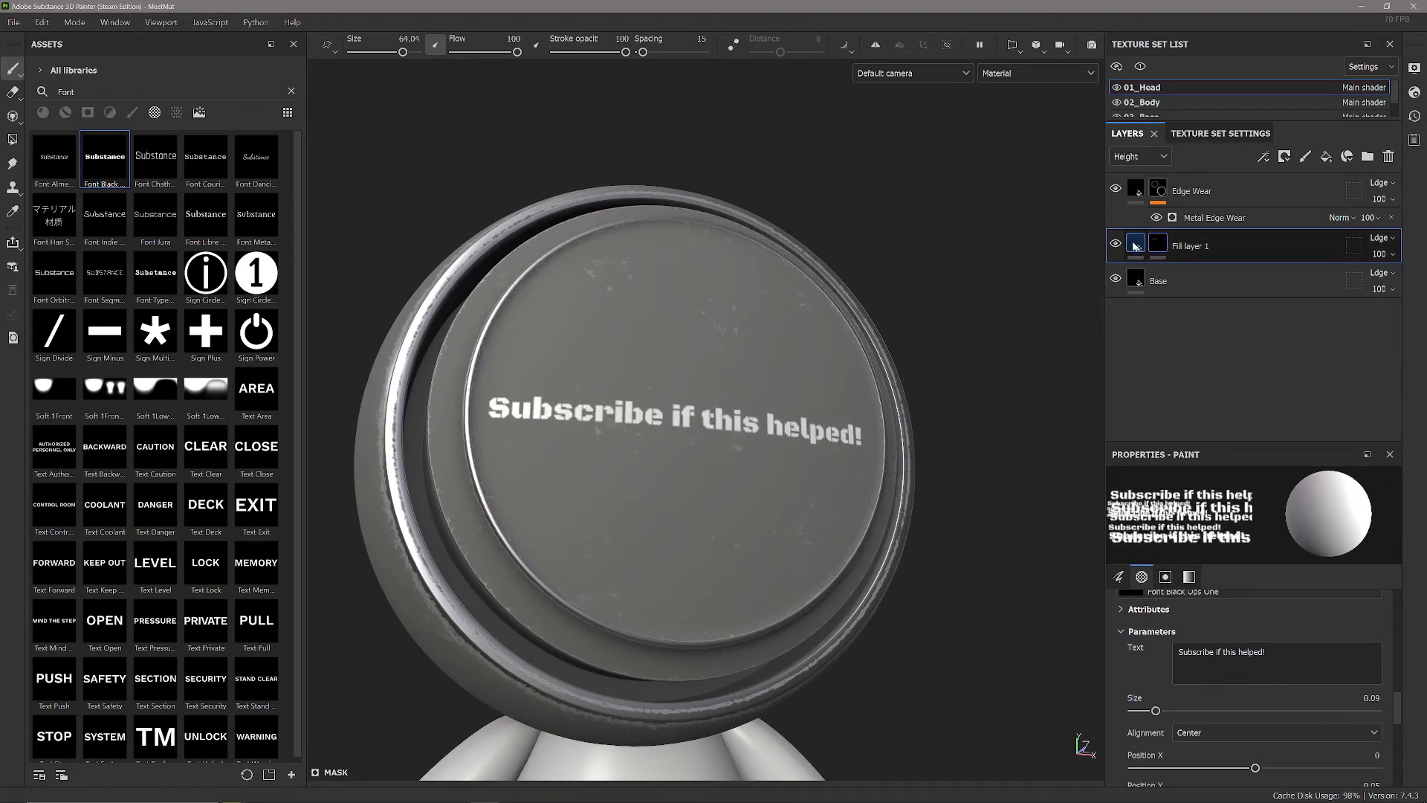
left_click(1135, 245)
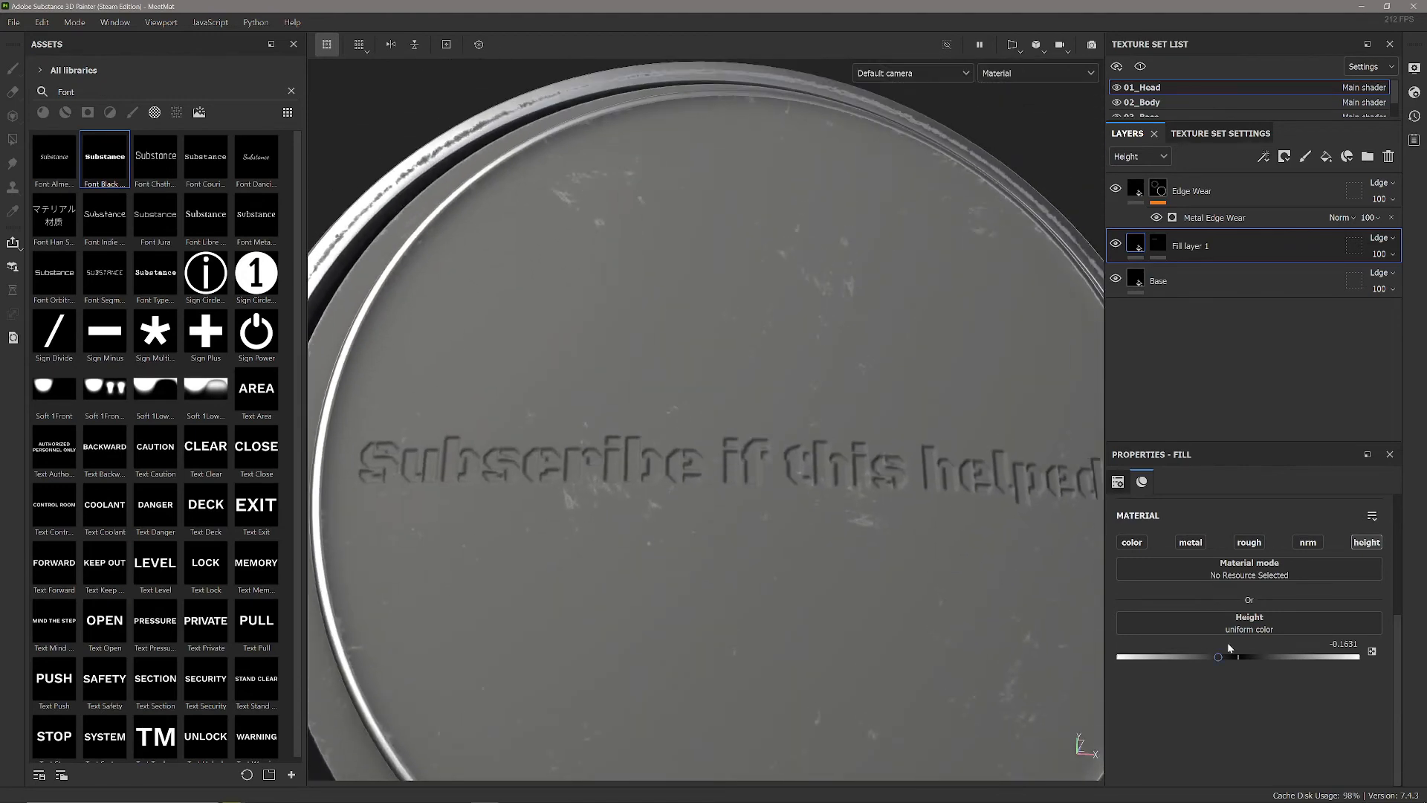
left_click_drag(1218, 656, 1221, 657)
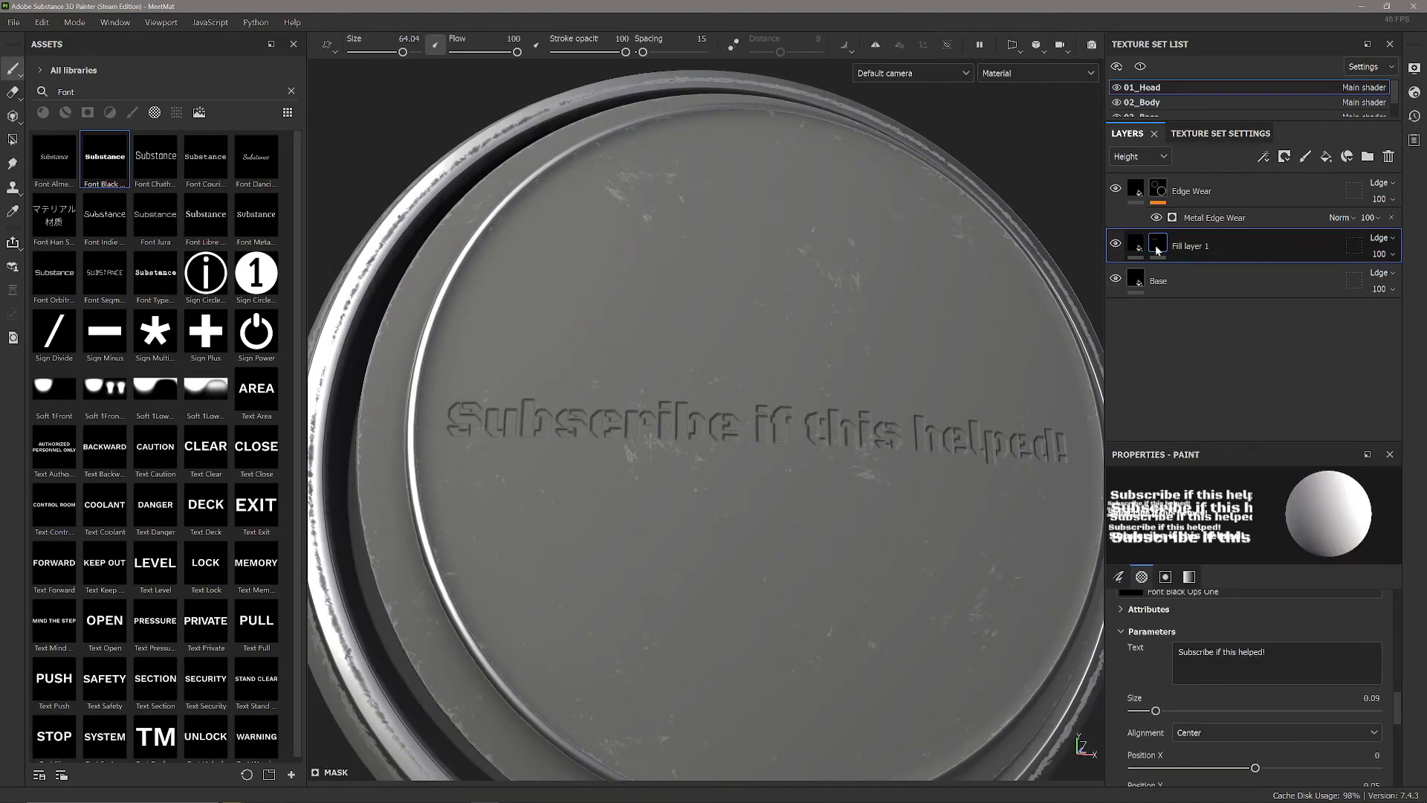
Step: Anchor the text mask, then give Fill layer 2 a black mask with anchor-fed Fill and filter
right_click(1150, 246)
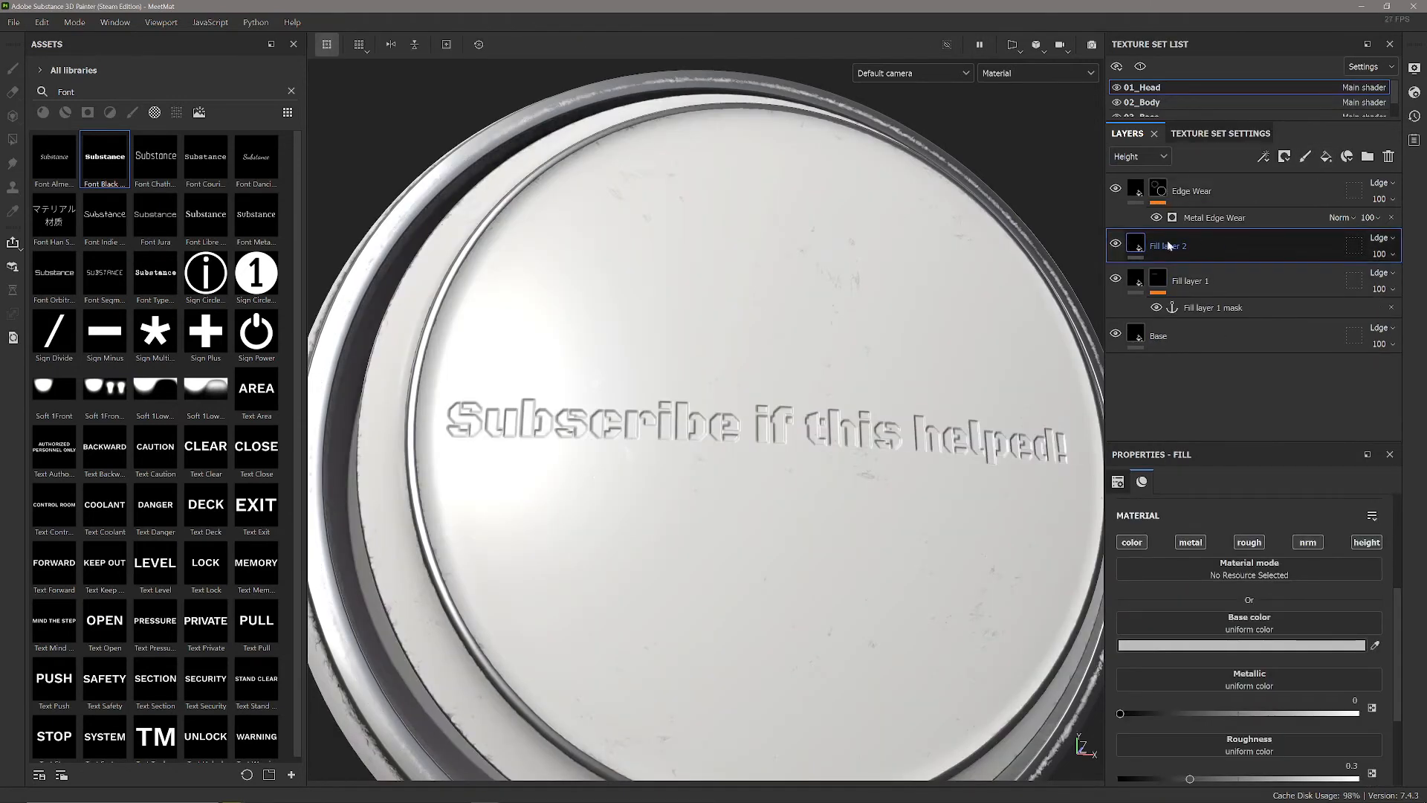
right_click(1168, 246)
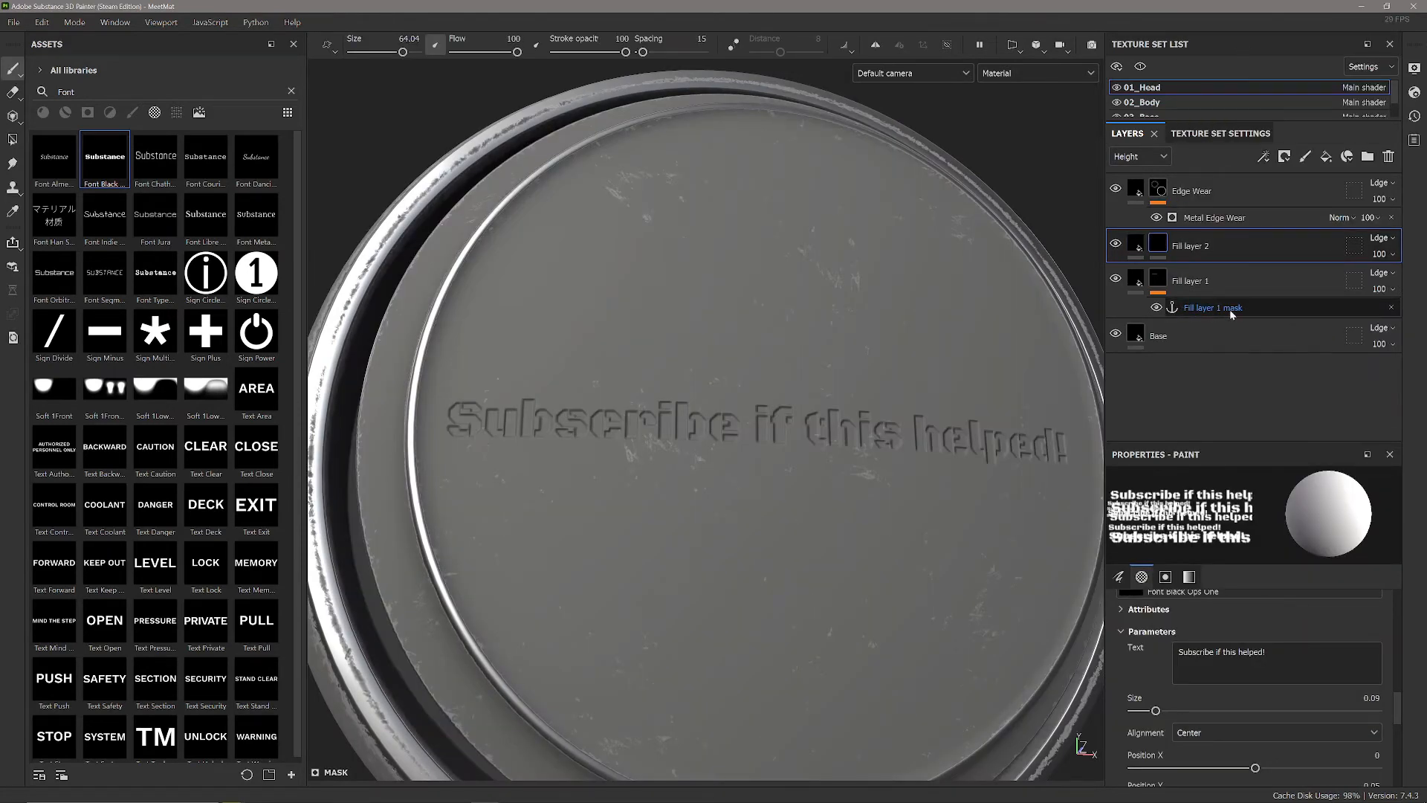
right_click(1213, 308)
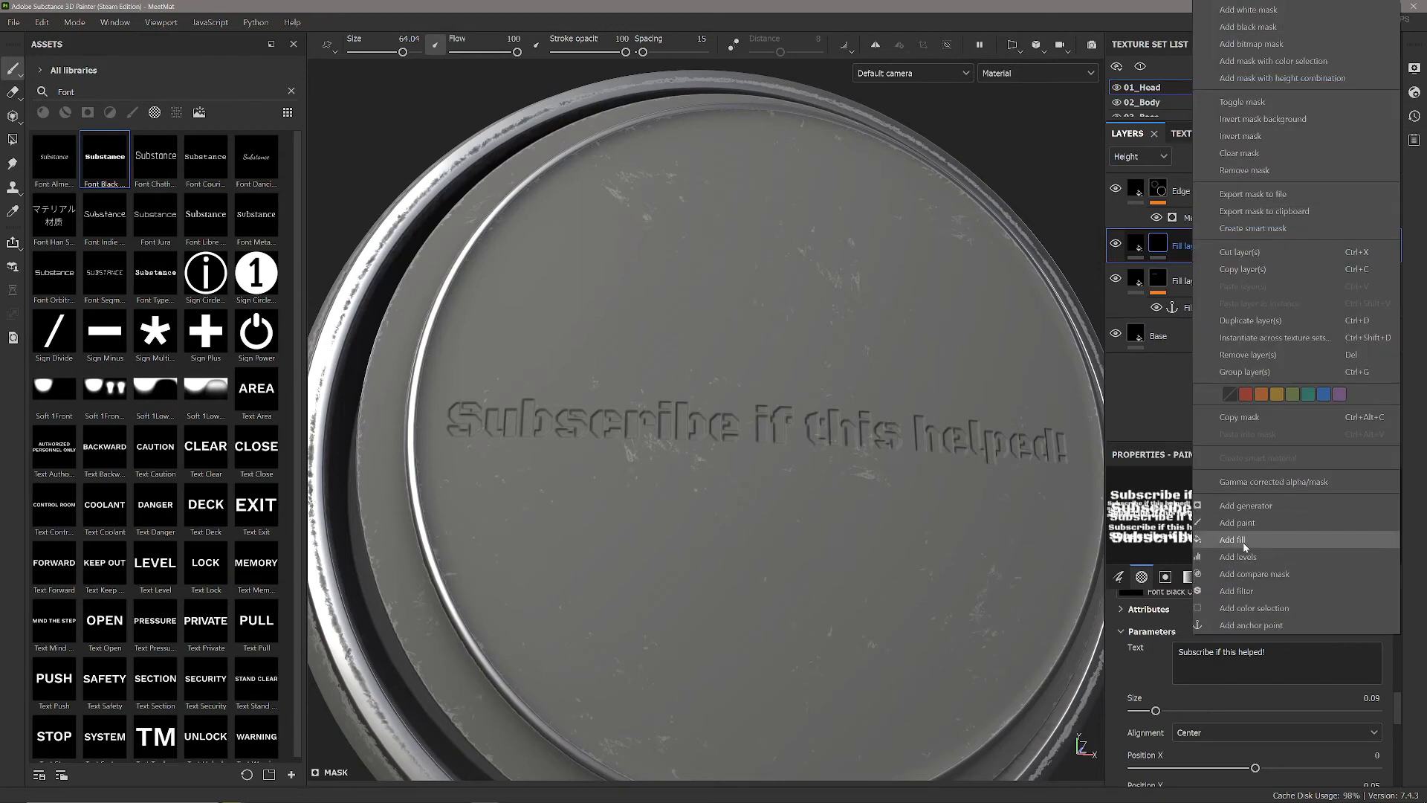
left_click(1232, 539)
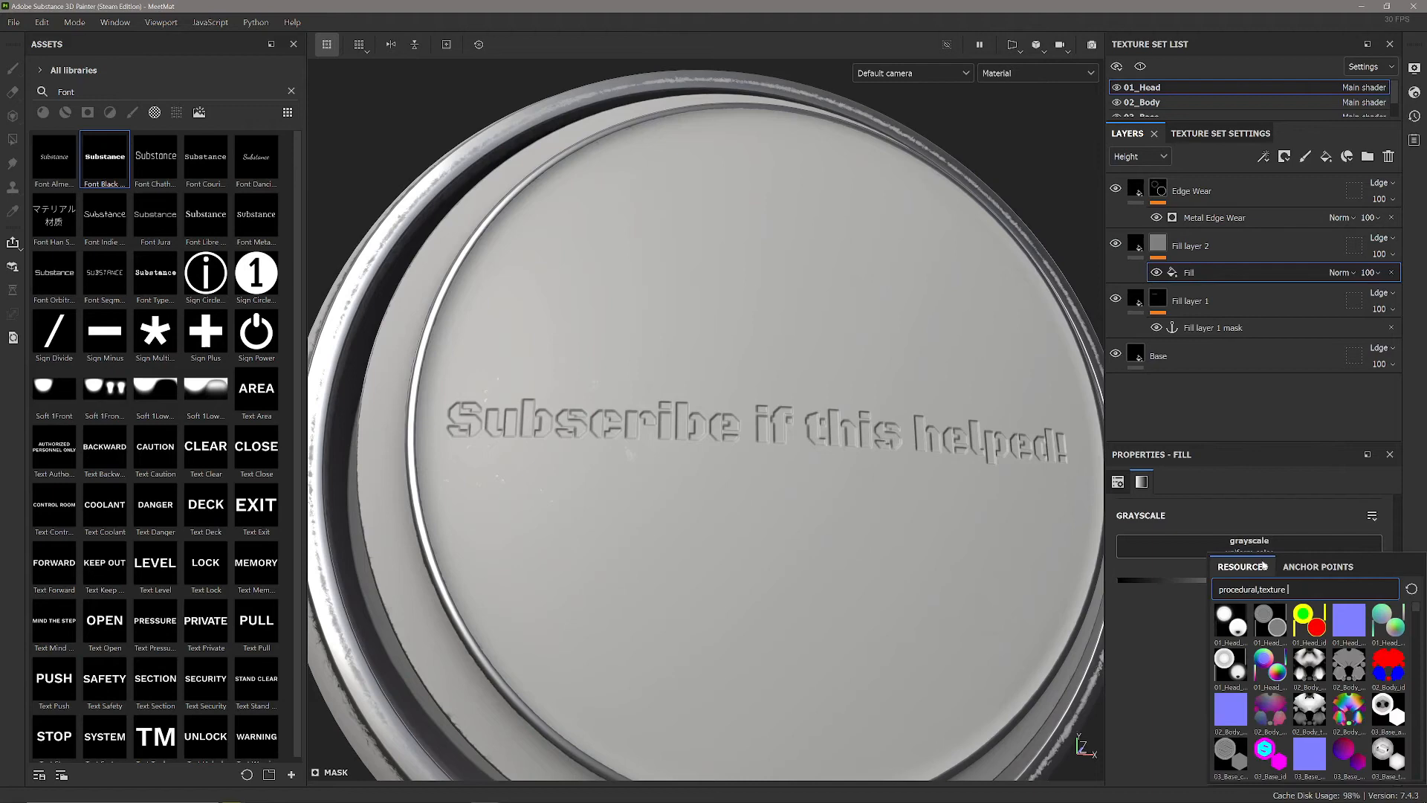
left_click(1318, 566)
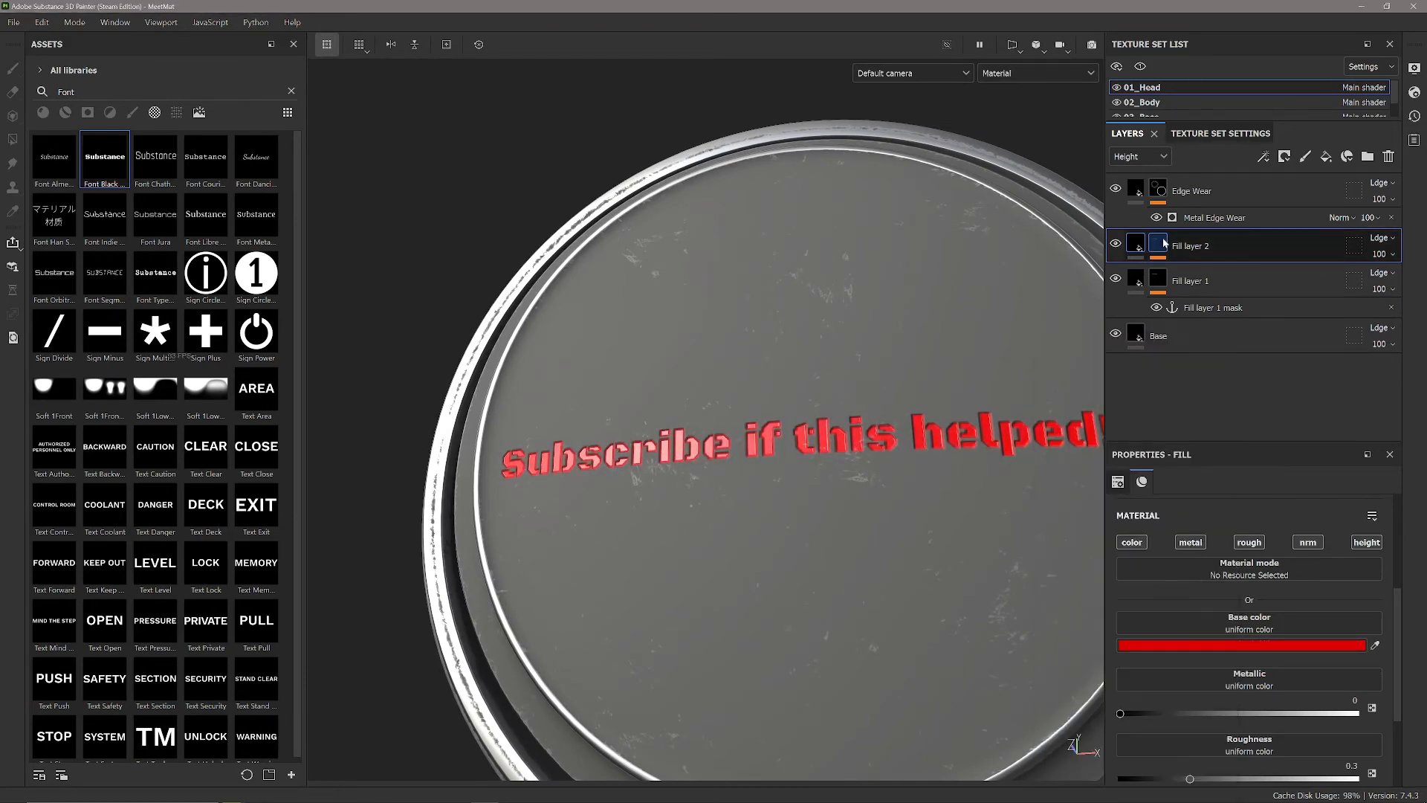
right_click(1158, 246)
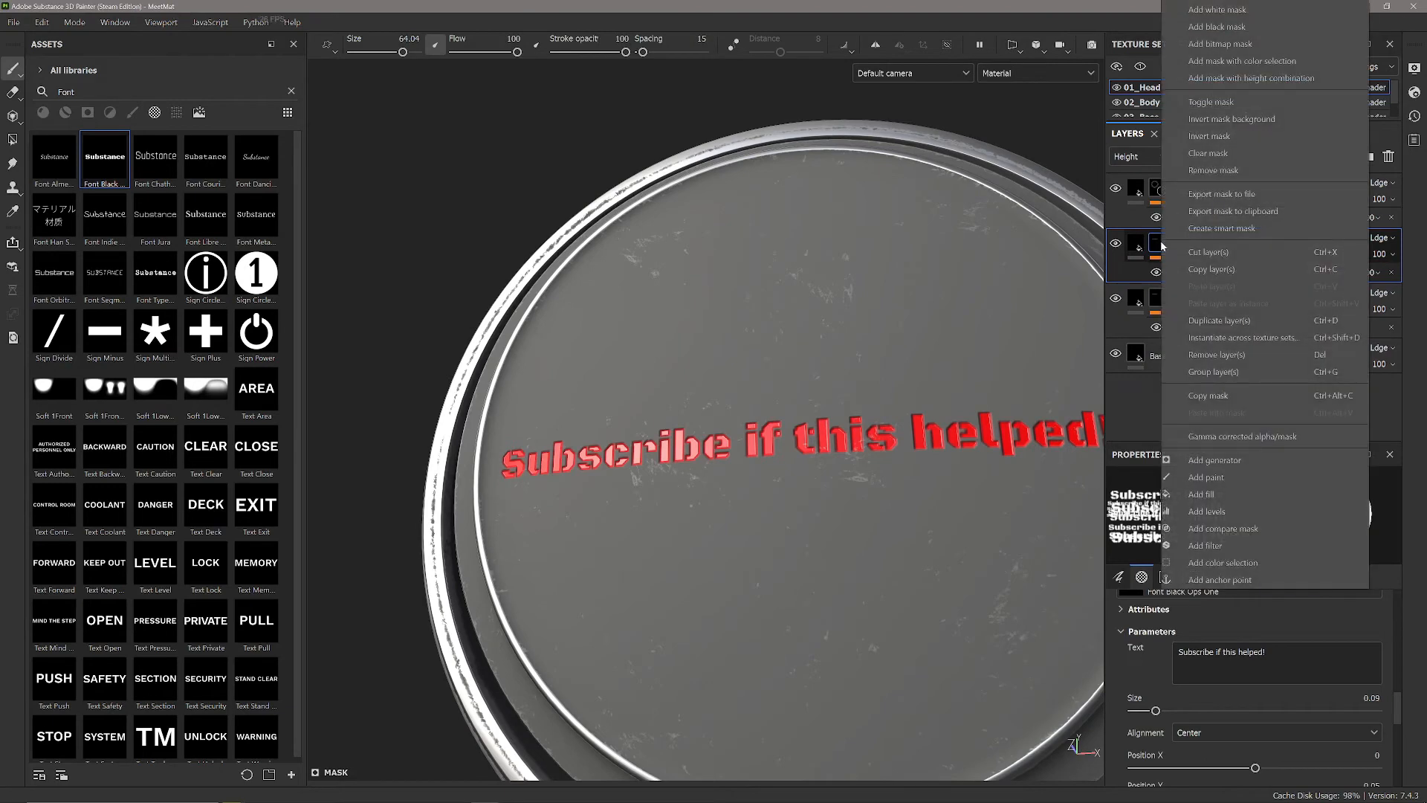
mouse_move(1205, 546)
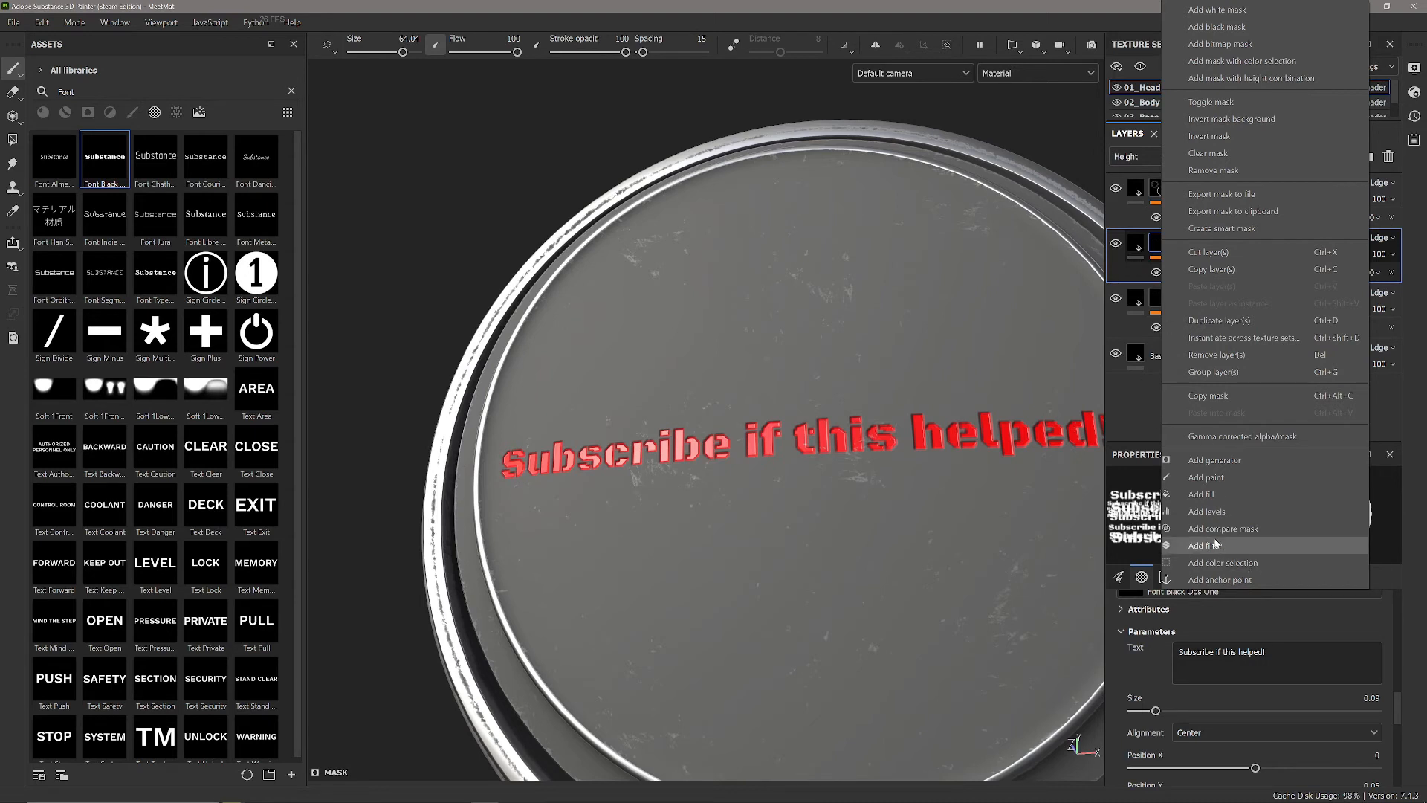
left_click(1203, 545)
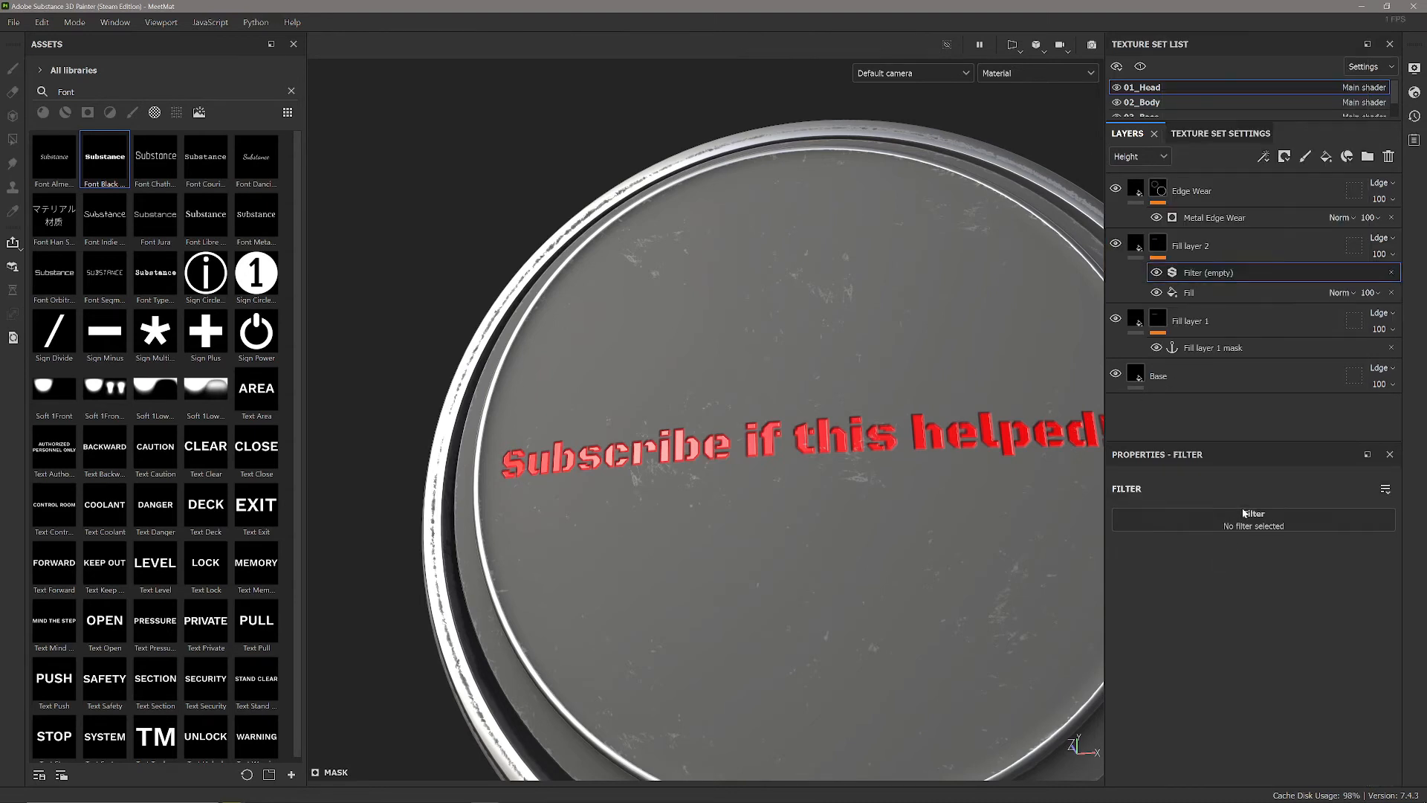
Step: Filter Fill layer 2's mask with Highpass, then add Levels and drag its handles to boost contrast
left_click(1253, 520)
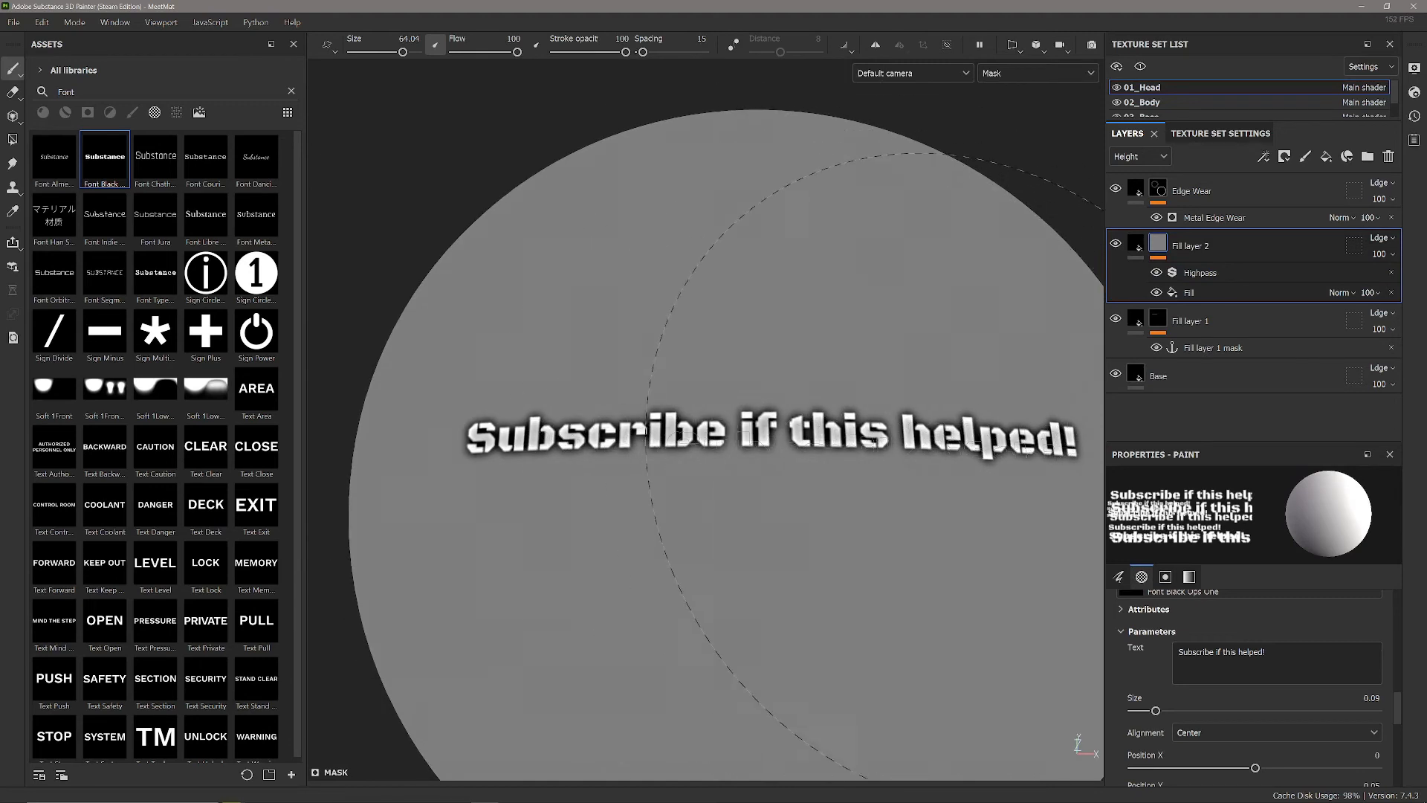
left_click_drag(401, 52, 393, 53)
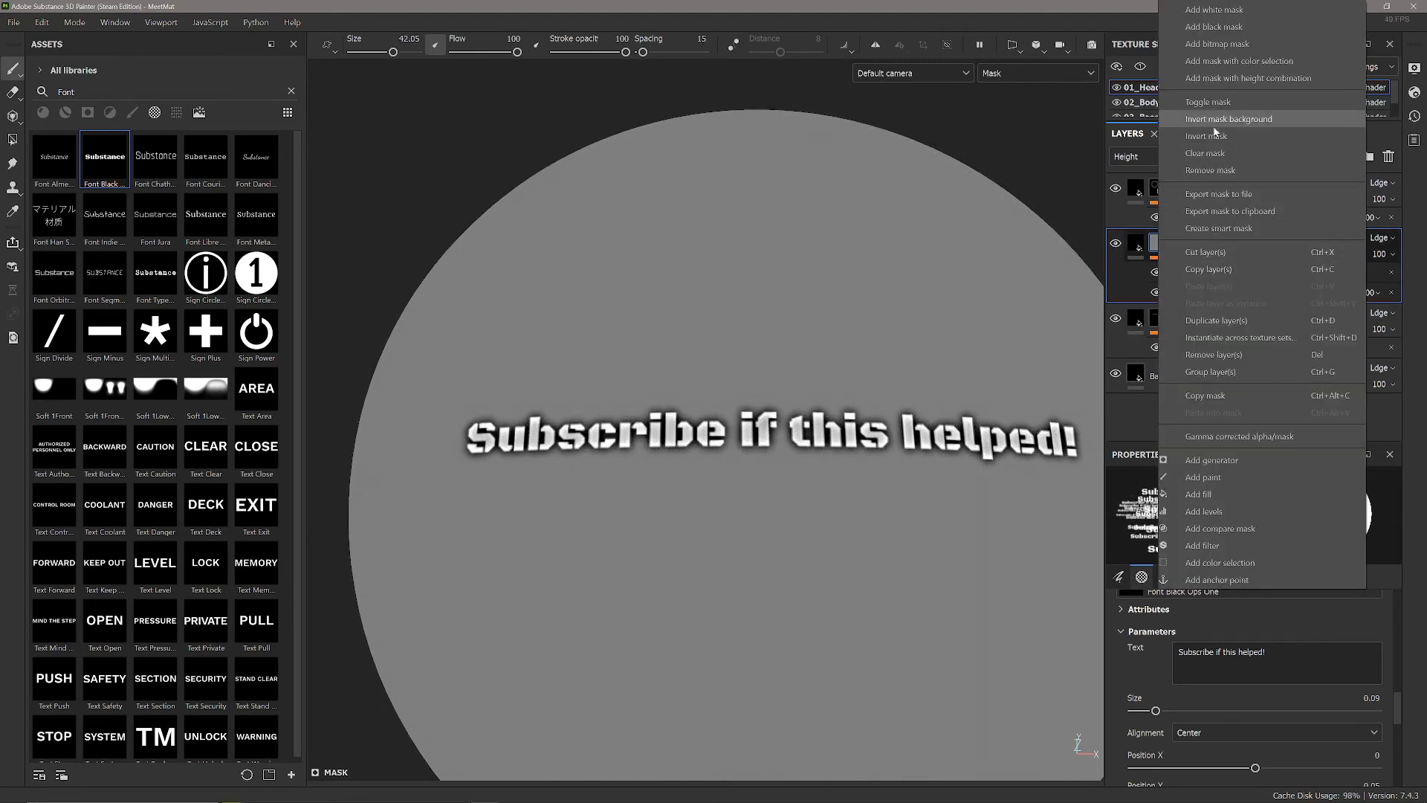
left_click(1229, 118)
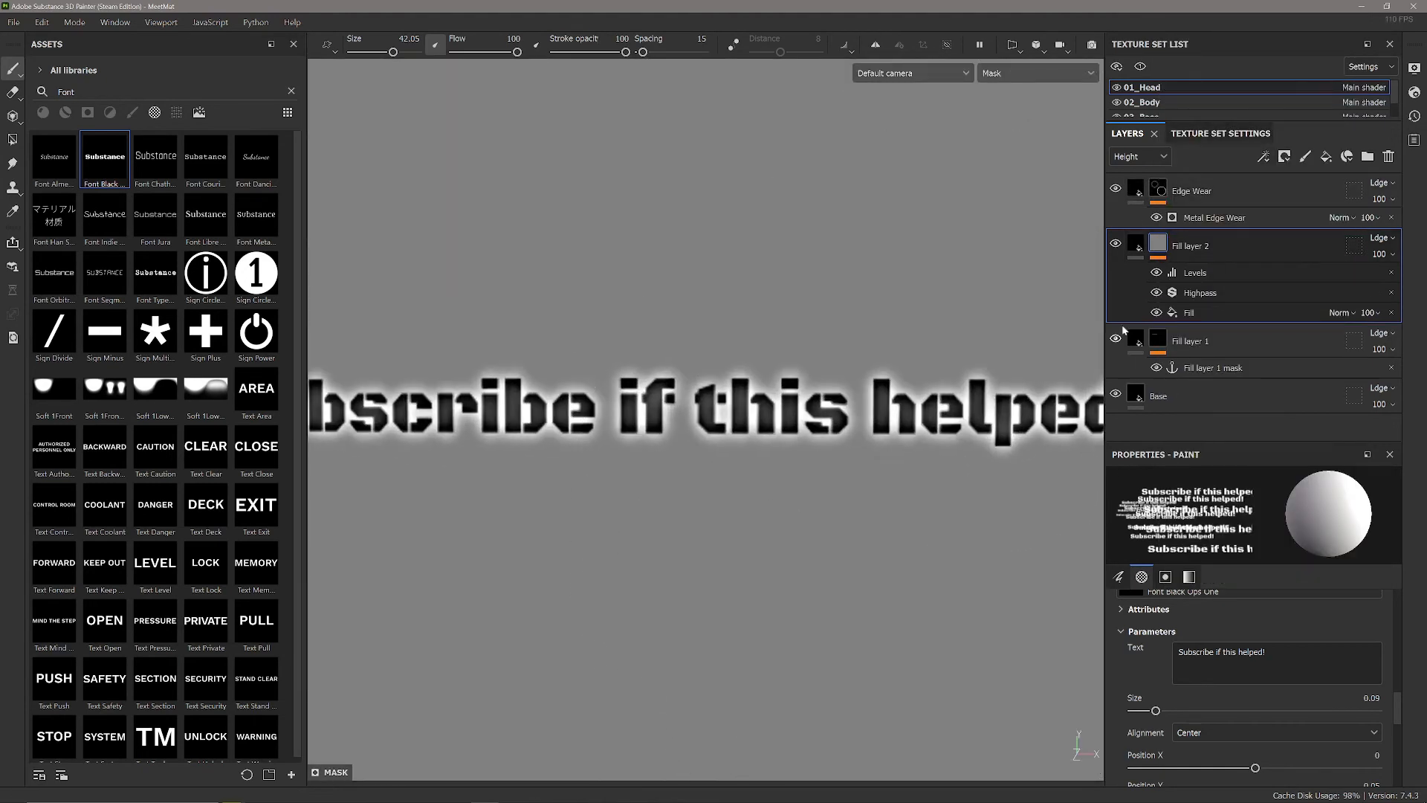
left_click(1195, 272)
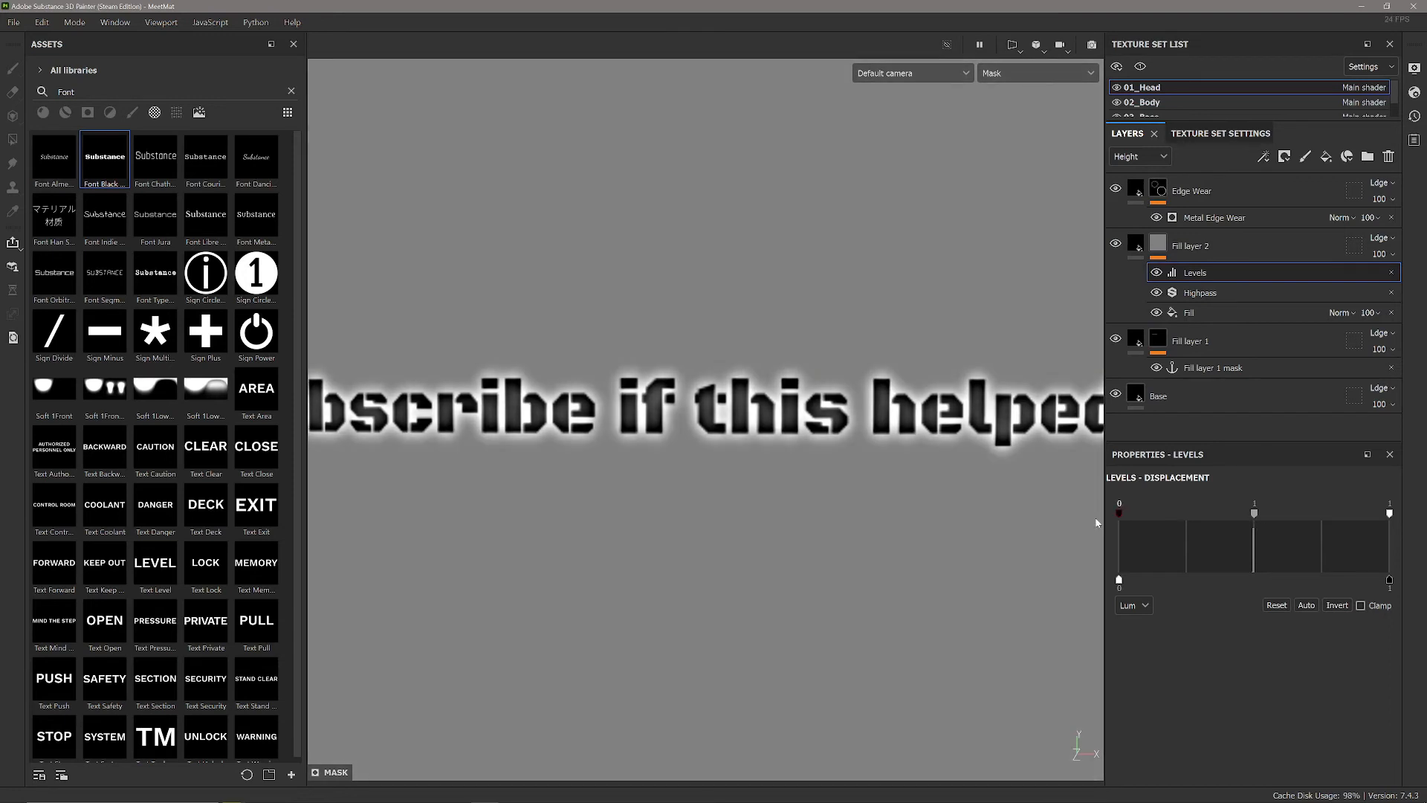
left_click_drag(1254, 512, 1273, 512)
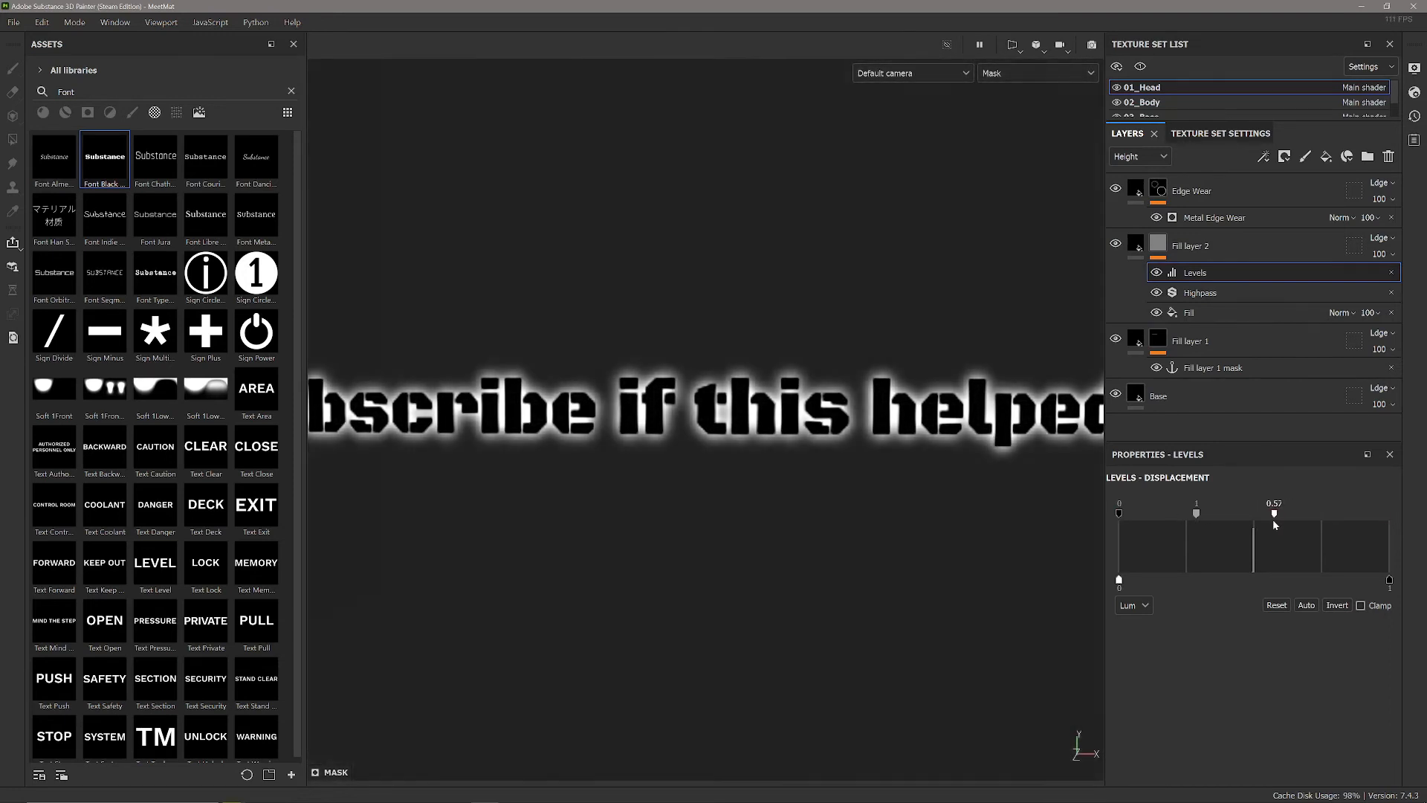
left_click_drag(1273, 512, 1258, 512)
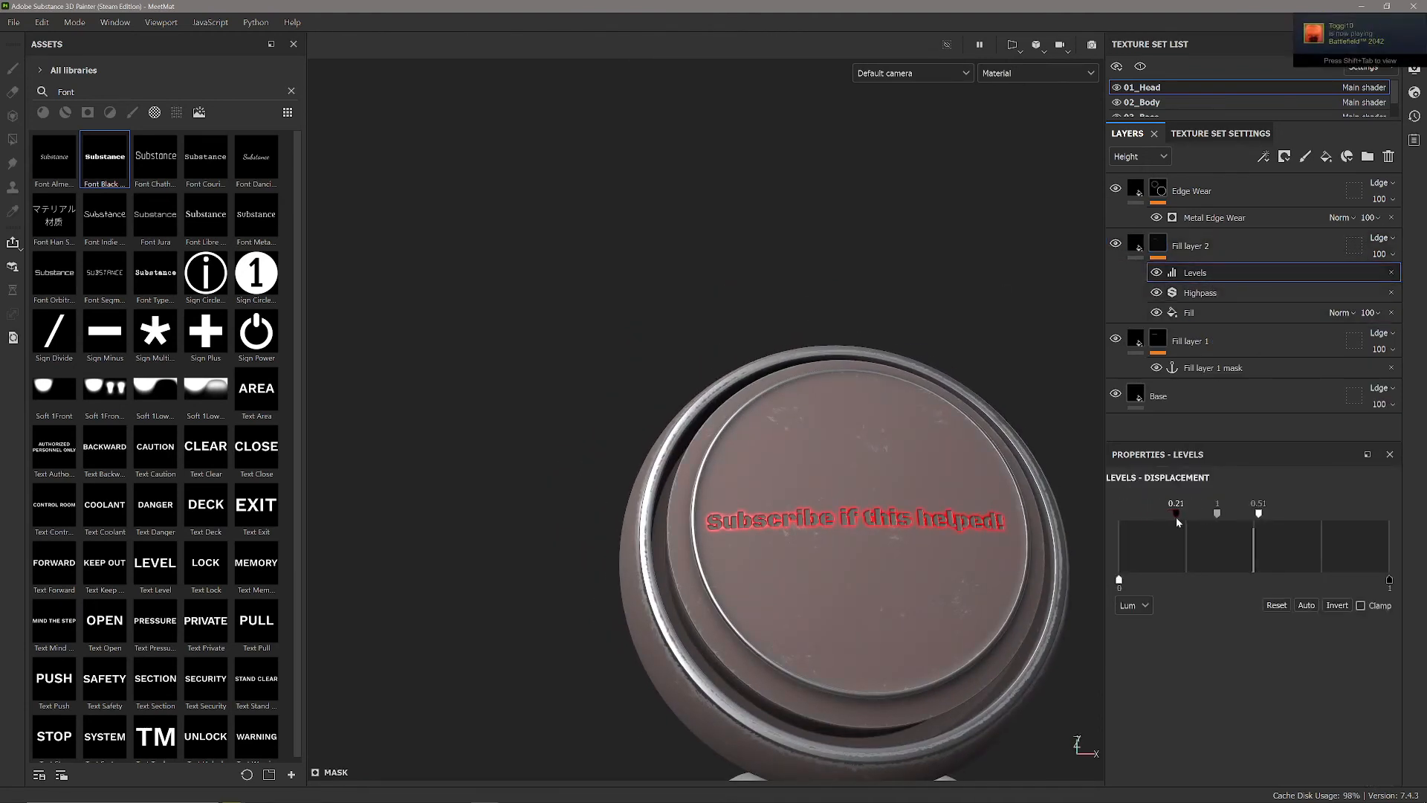
Step: Raise the Levels black point, limit the fill to the height channel, and set a small positive Height
left_click_drag(1177, 515, 1119, 514)
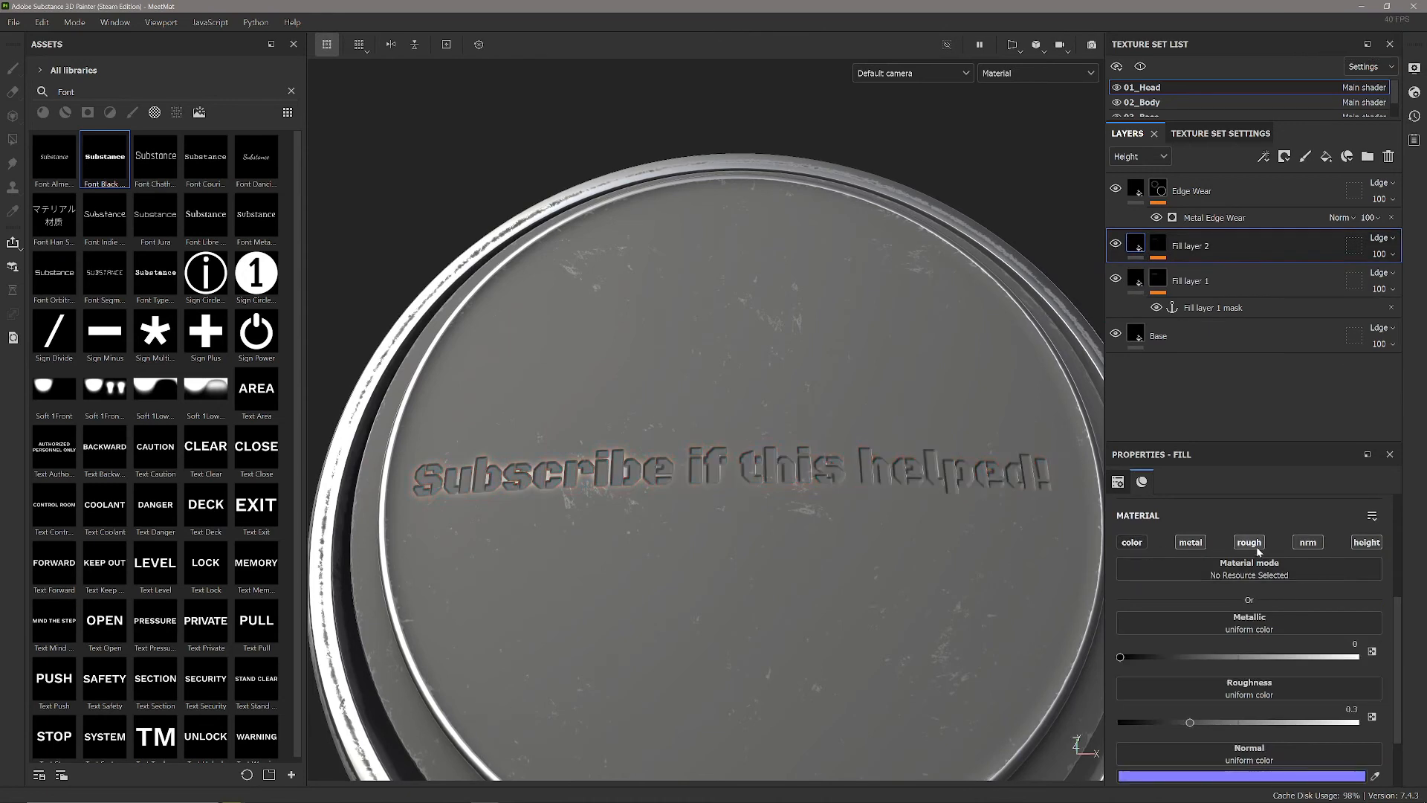
left_click(1367, 542)
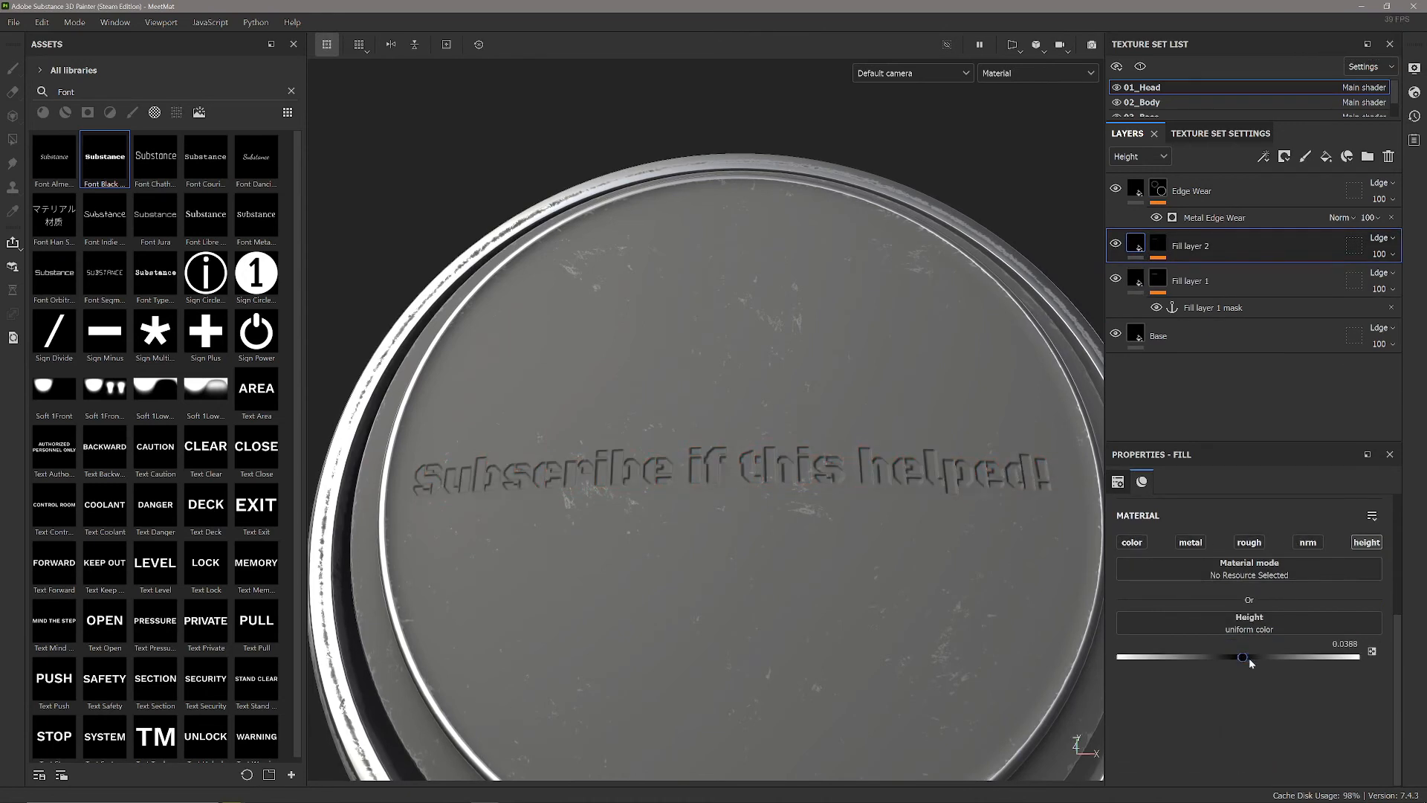
left_click_drag(1242, 657, 1254, 656)
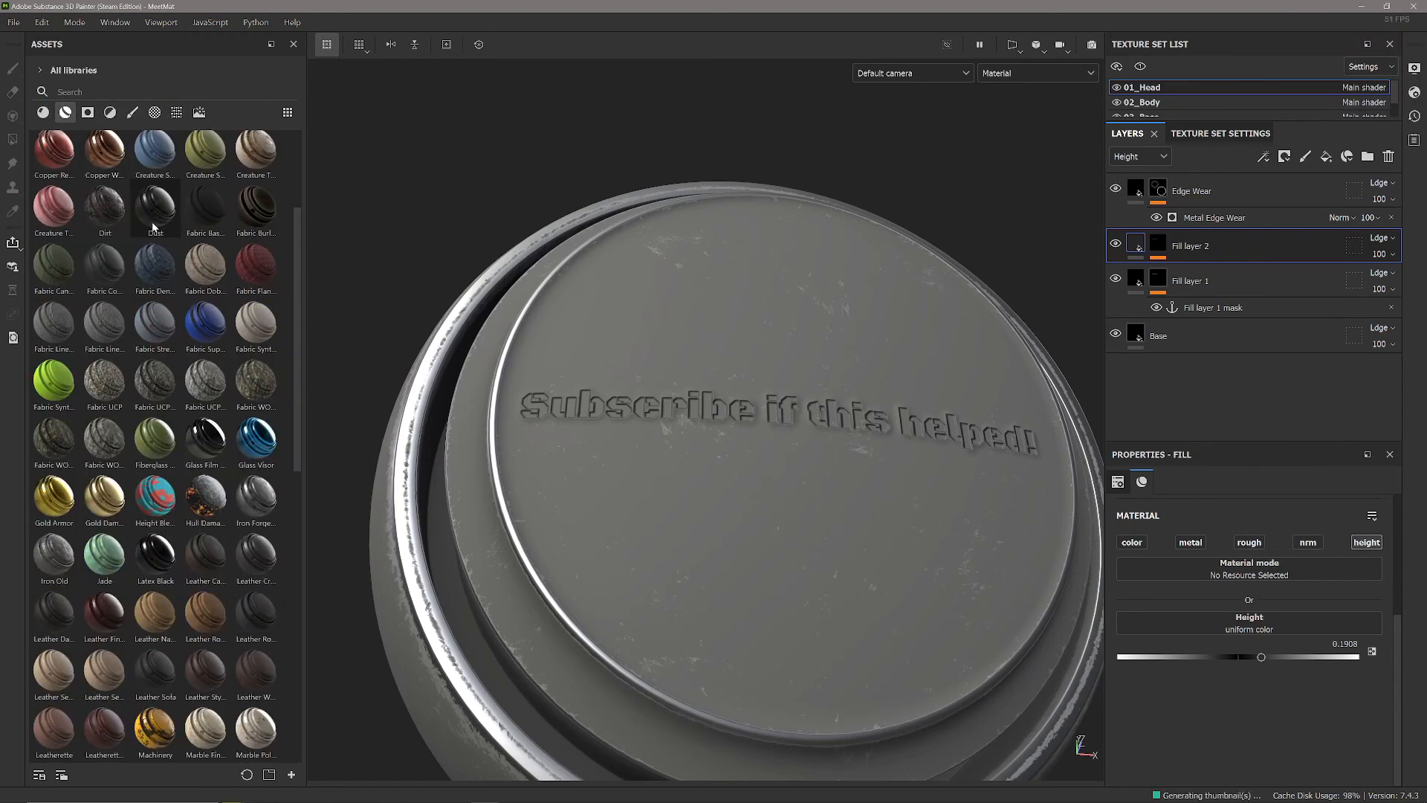
Step: Scroll through the material presets in the asset library
scroll("down", 3)
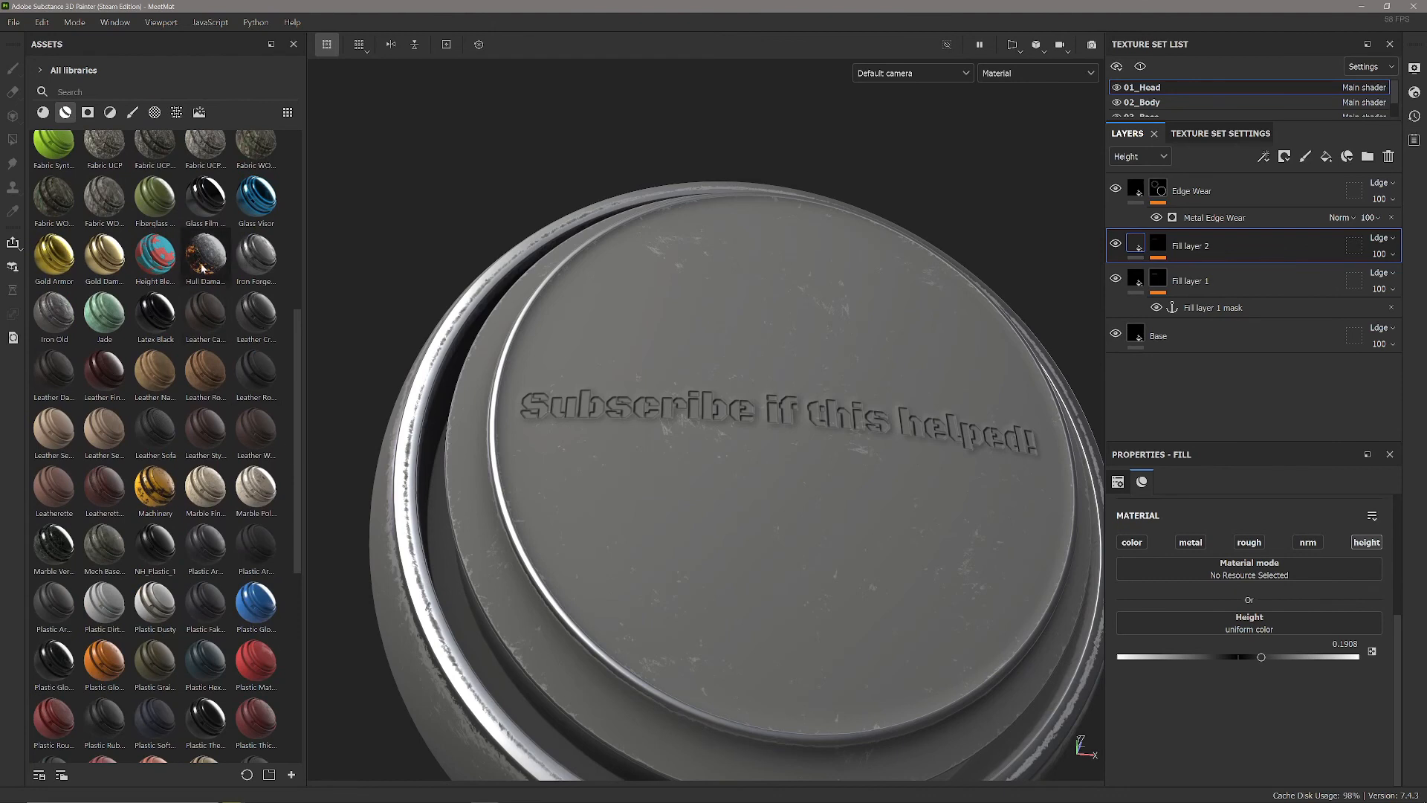
mouse_move(206, 257)
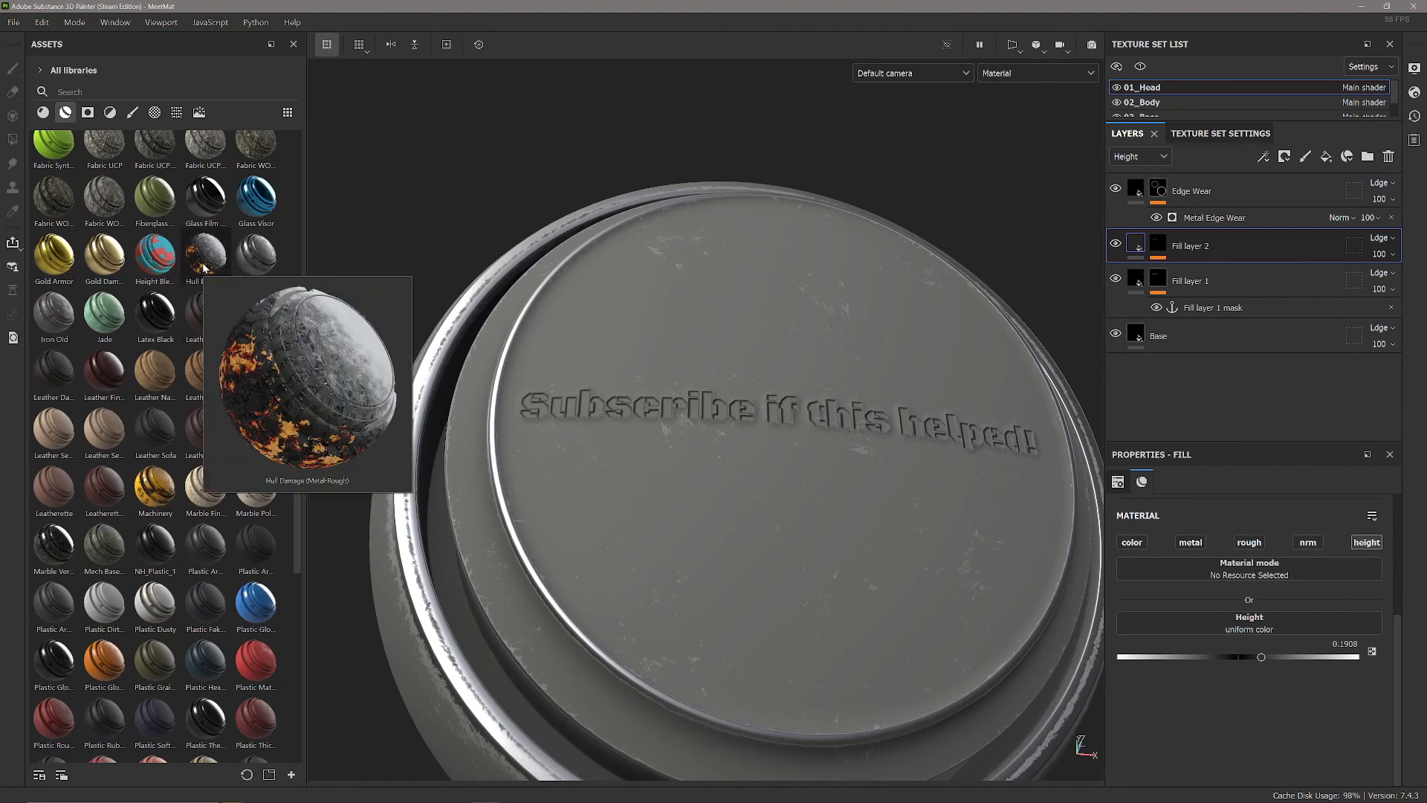